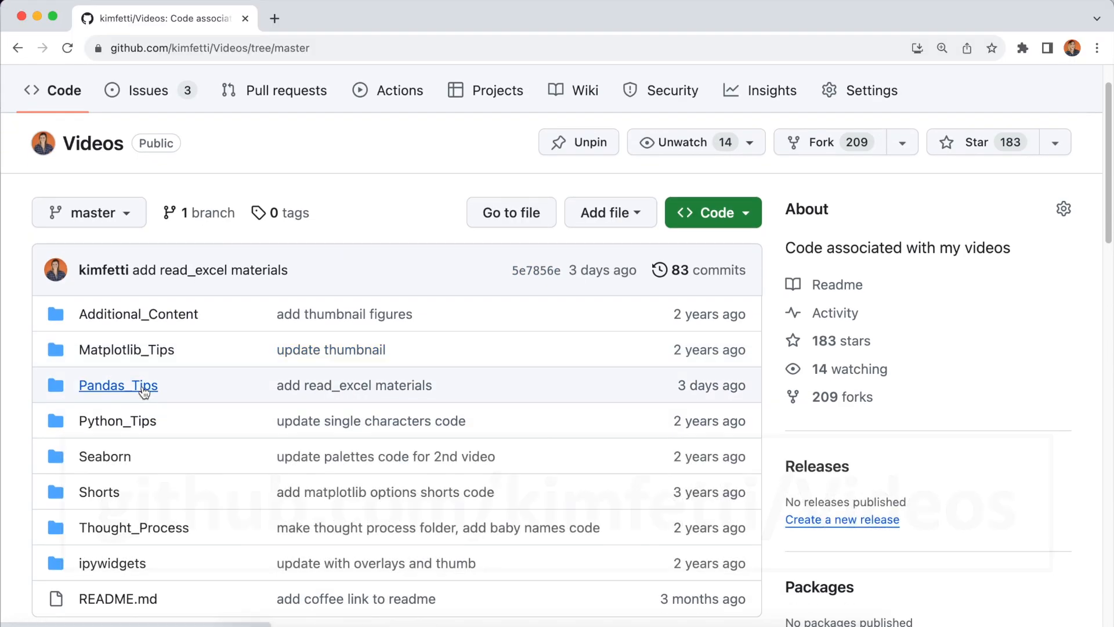
Open the Pandas_Tips folder in the GitHub Videos repository and open read_excel.ipynb
click(117, 386)
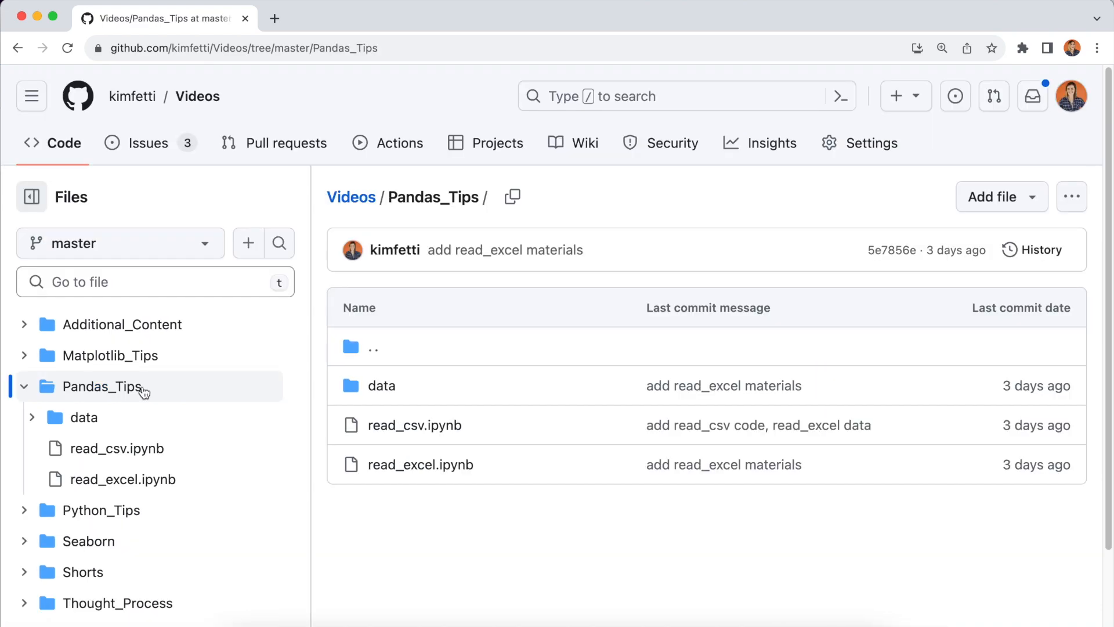
click(420, 464)
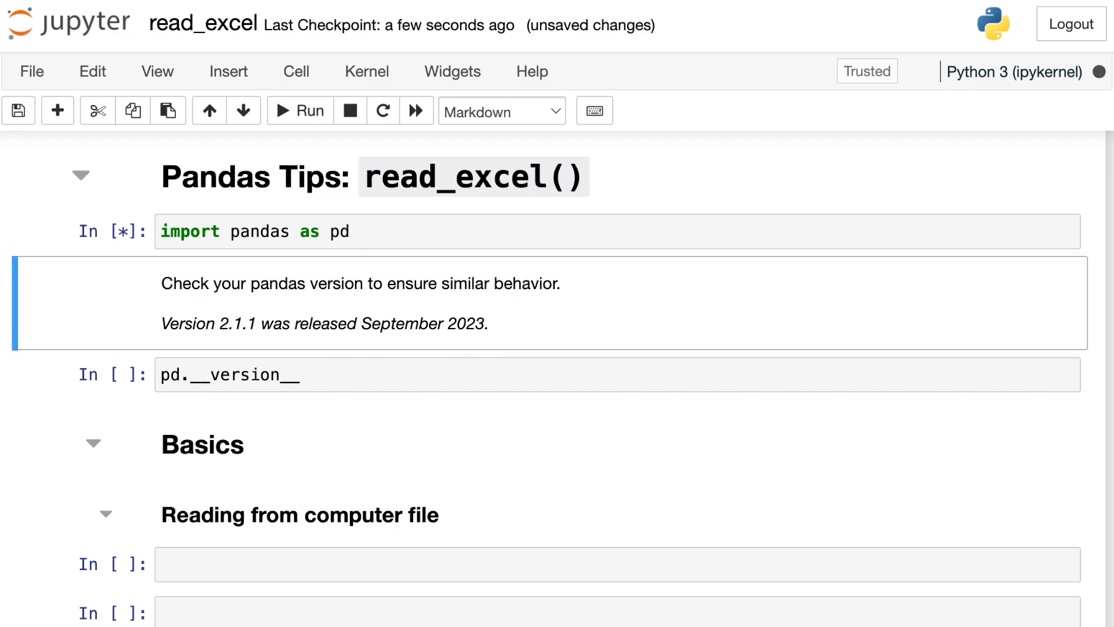
Start editing the empty code cell under 'Reading from computer file'
click(300, 111)
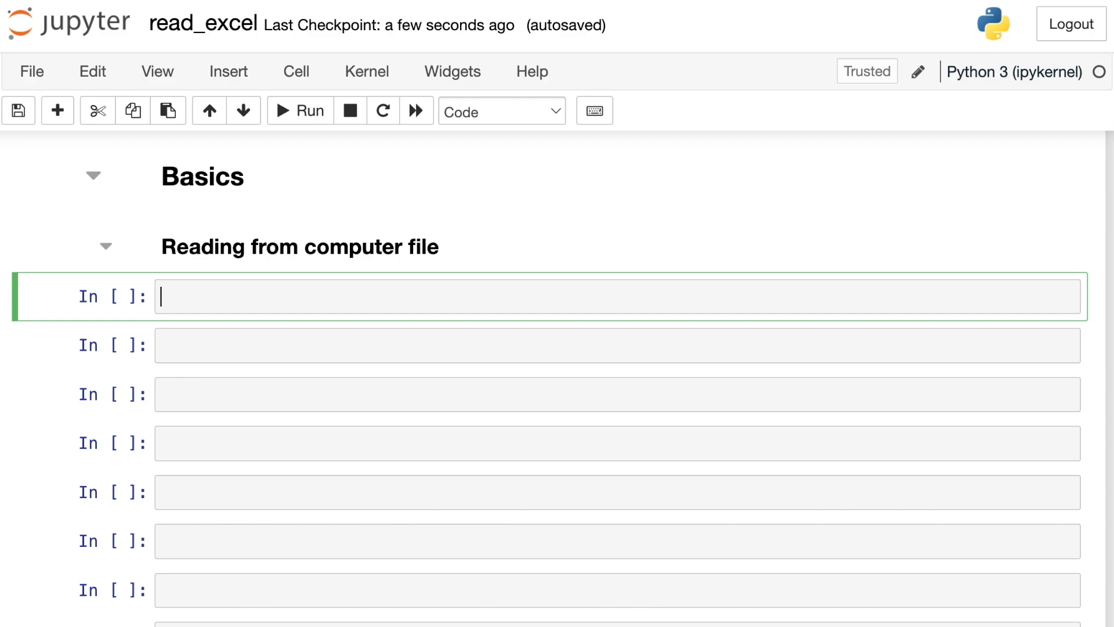
Enter and run !ls in the first cell to list the local files
text(!ls)
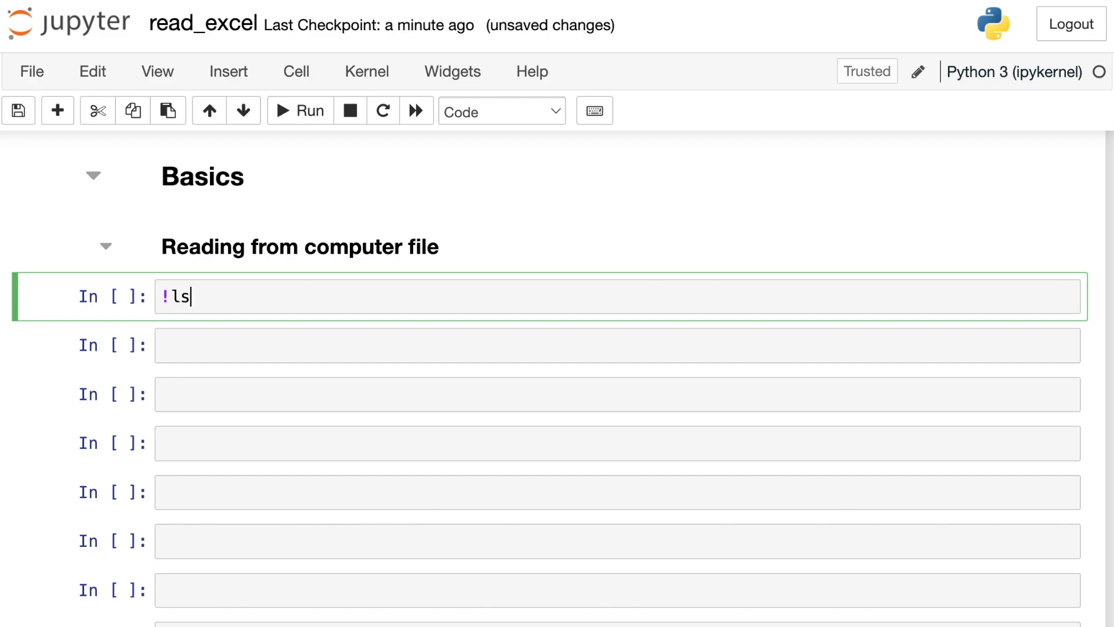
click(308, 110)
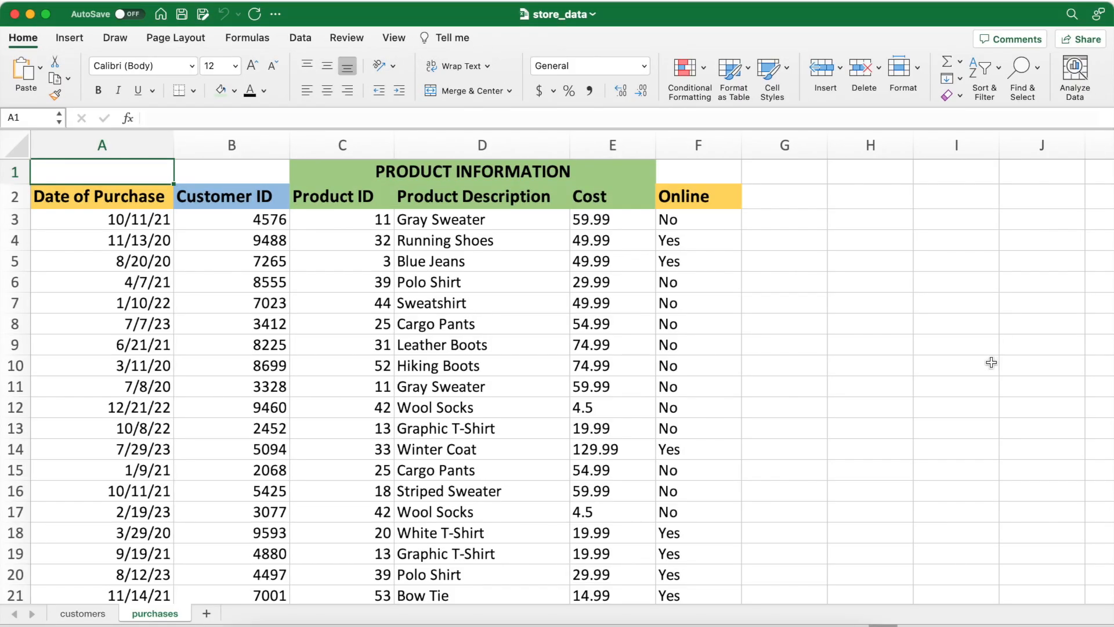
Inspect row 3 of the purchases sheet (Customer ID, Gray Sweater, Online) and scroll the data
scroll(down, 3)
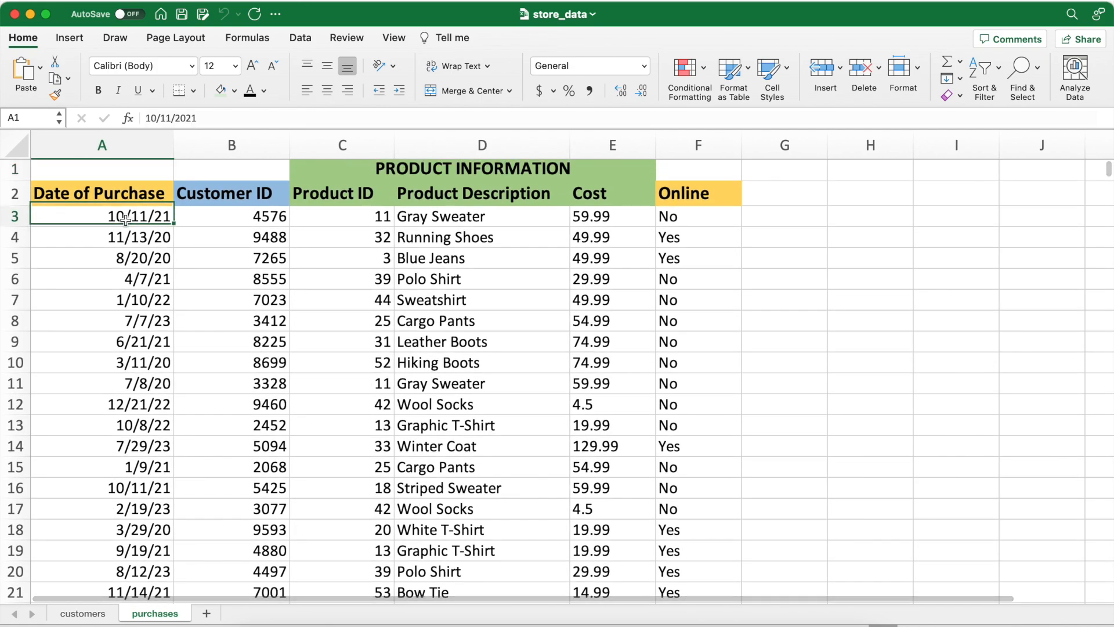
click(231, 216)
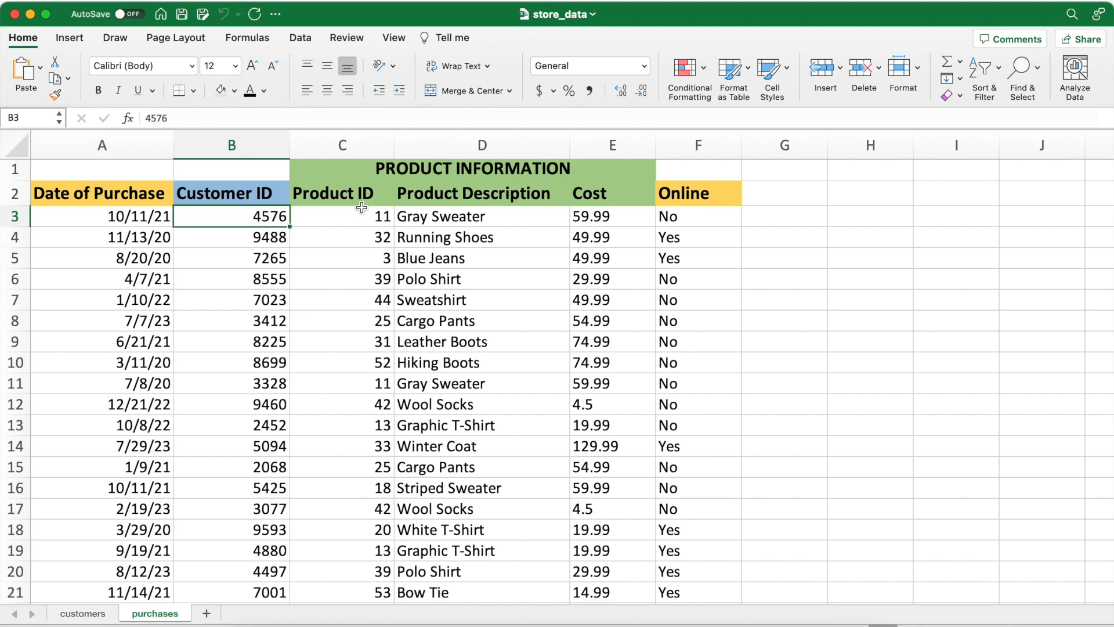
click(481, 216)
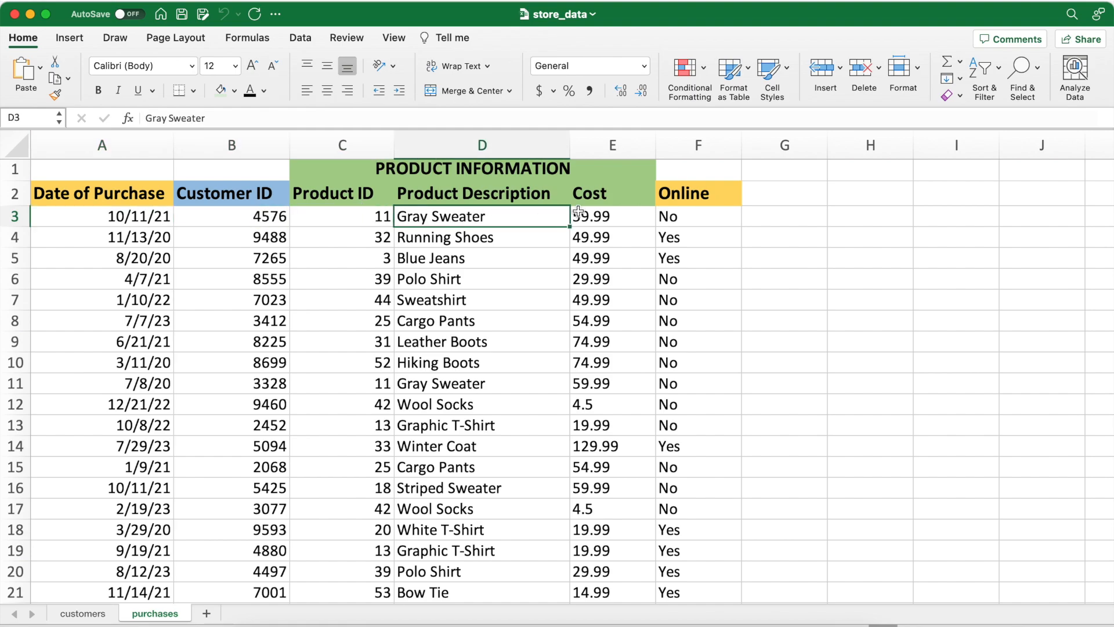
click(697, 216)
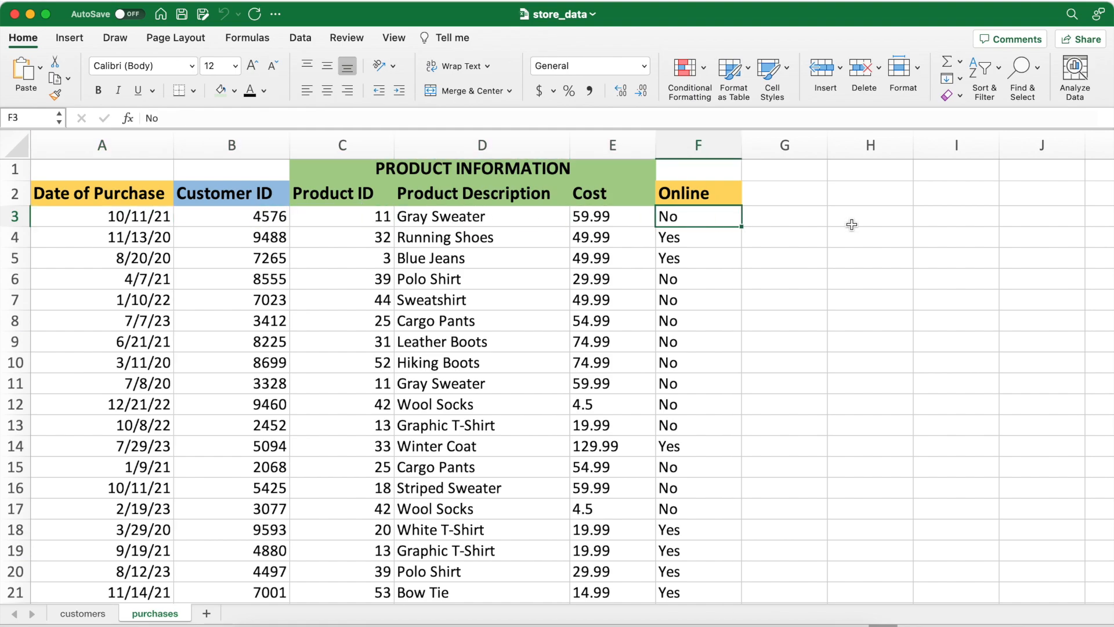
scroll(down, 3)
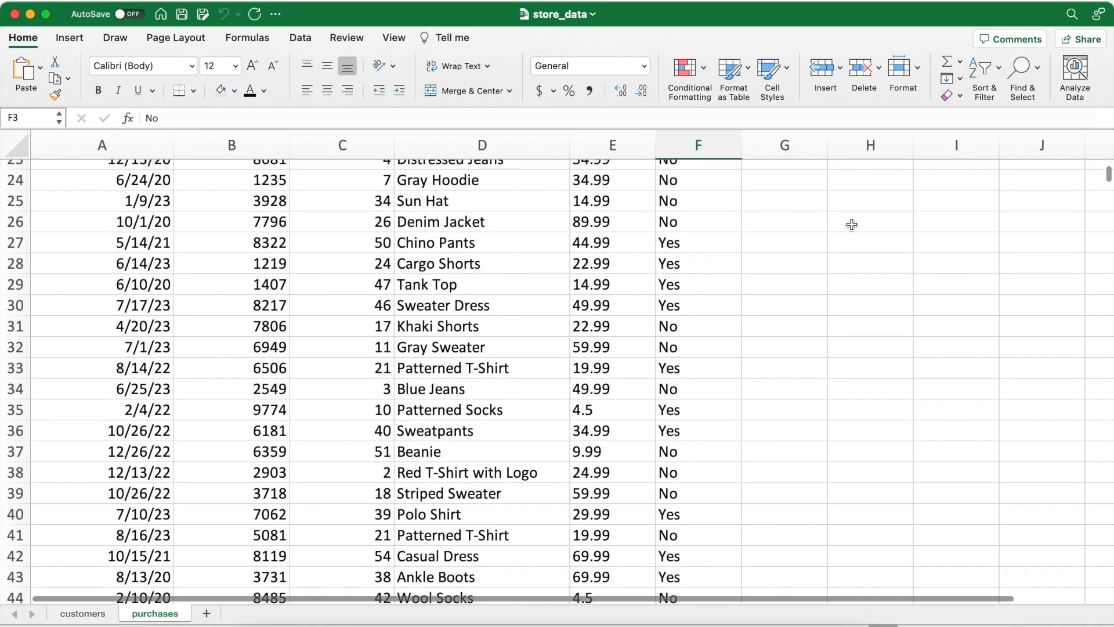
scroll(down, 3)
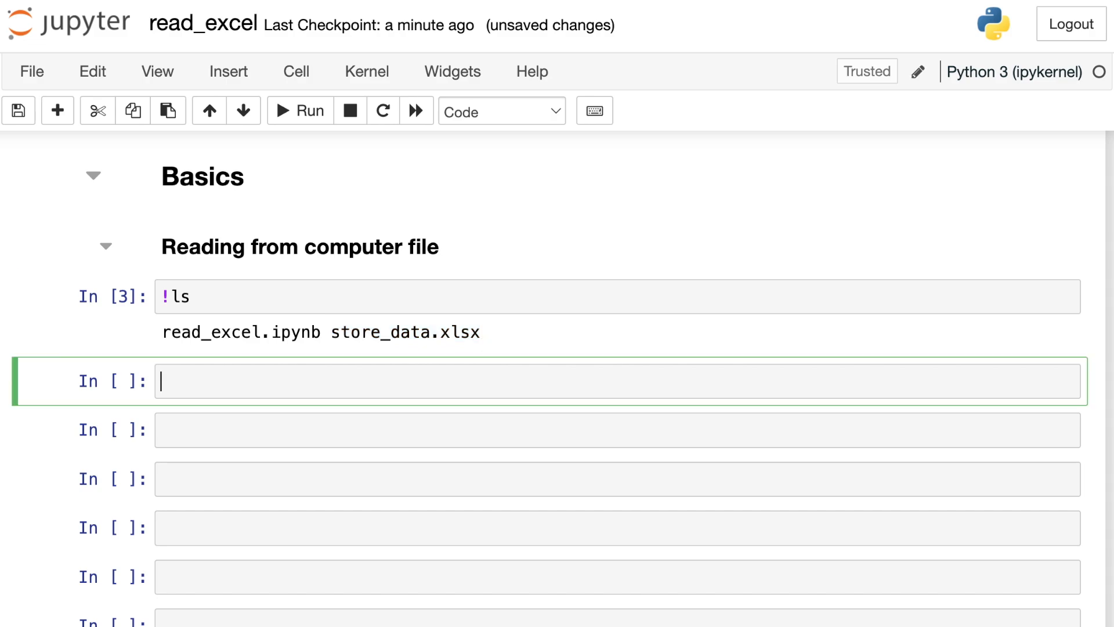
Read 'store_data.xlsx' into df with pd.read_excel and preview it with df.head()
text(df =)
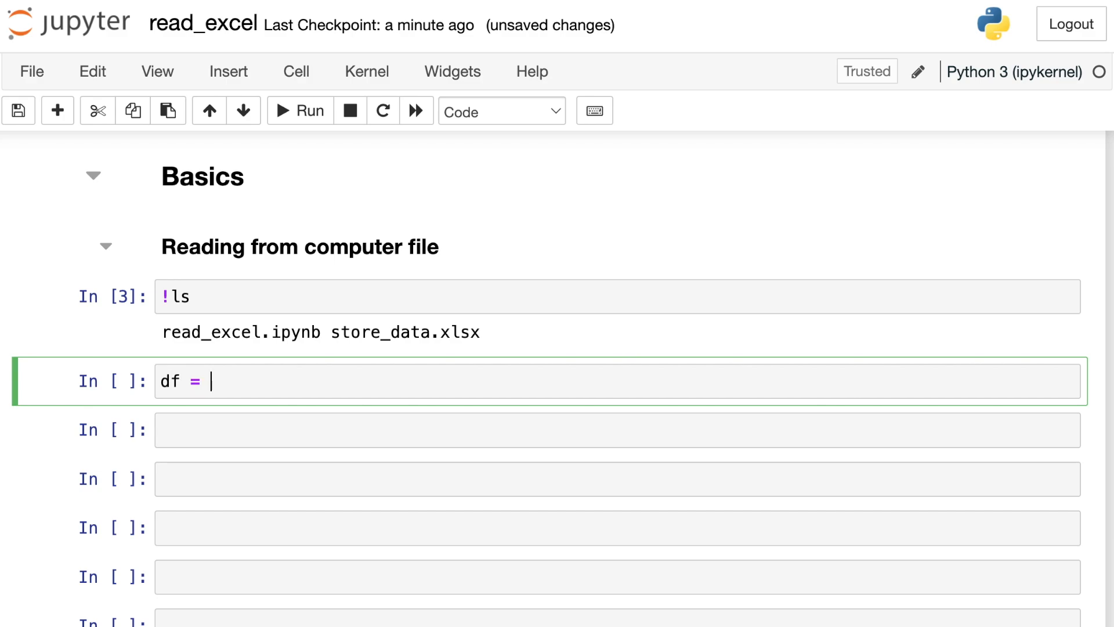
text(pd.read)
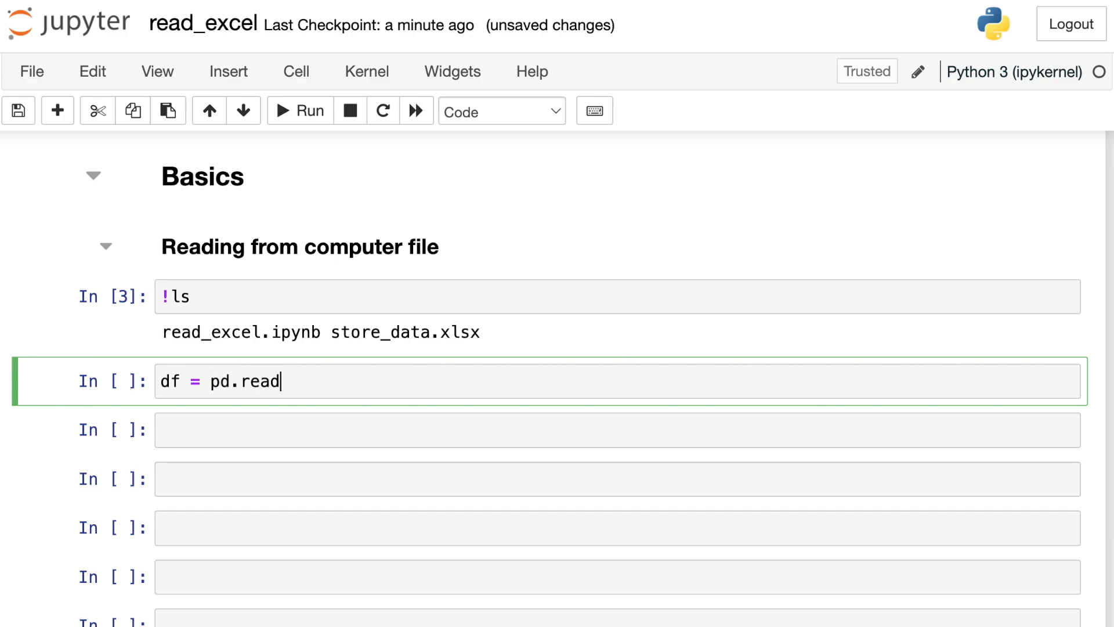
text(_excel())
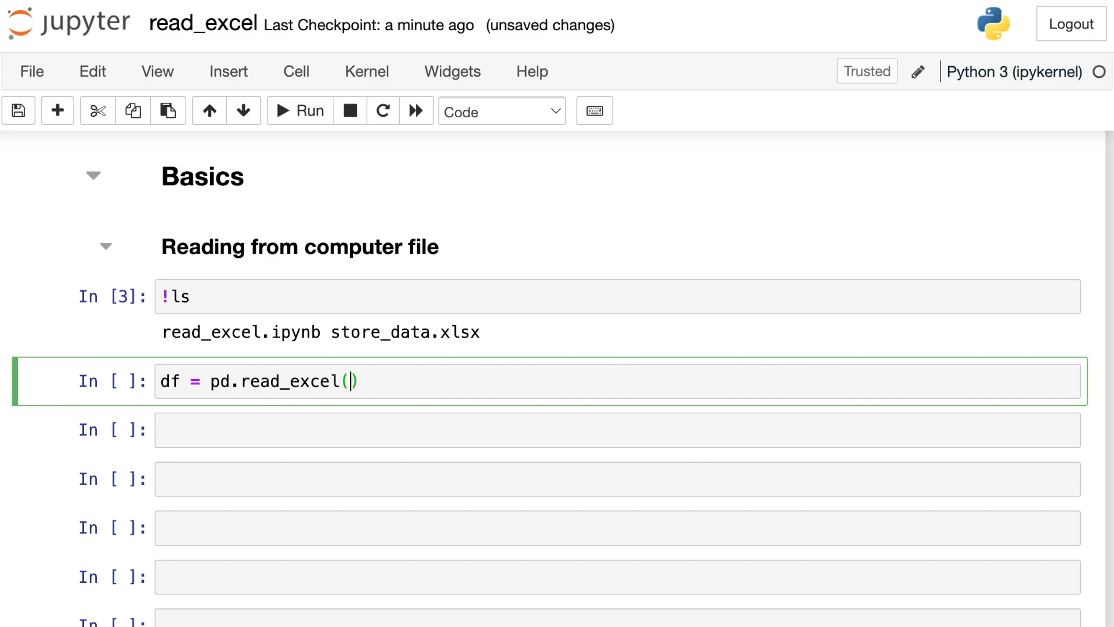
text('store')
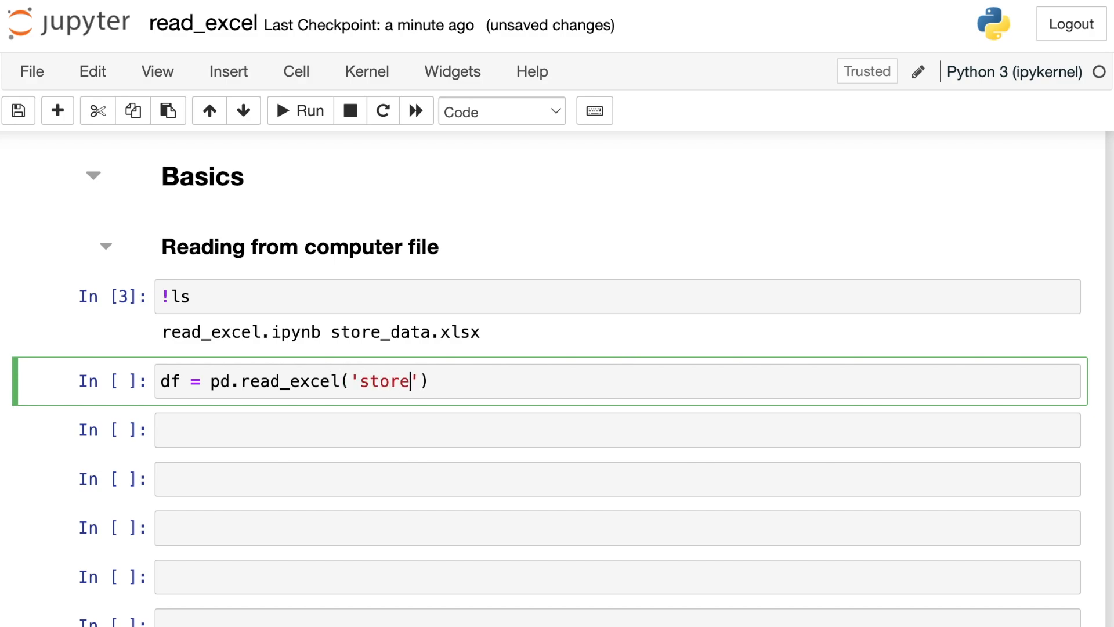
text(_data.xlsx)
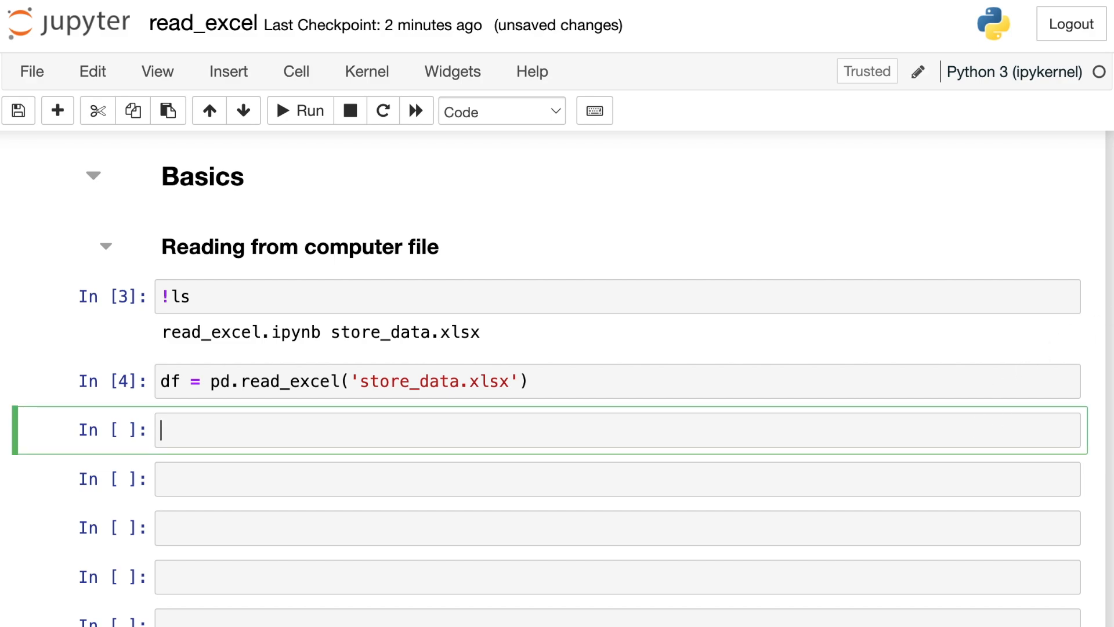
text(df.head()
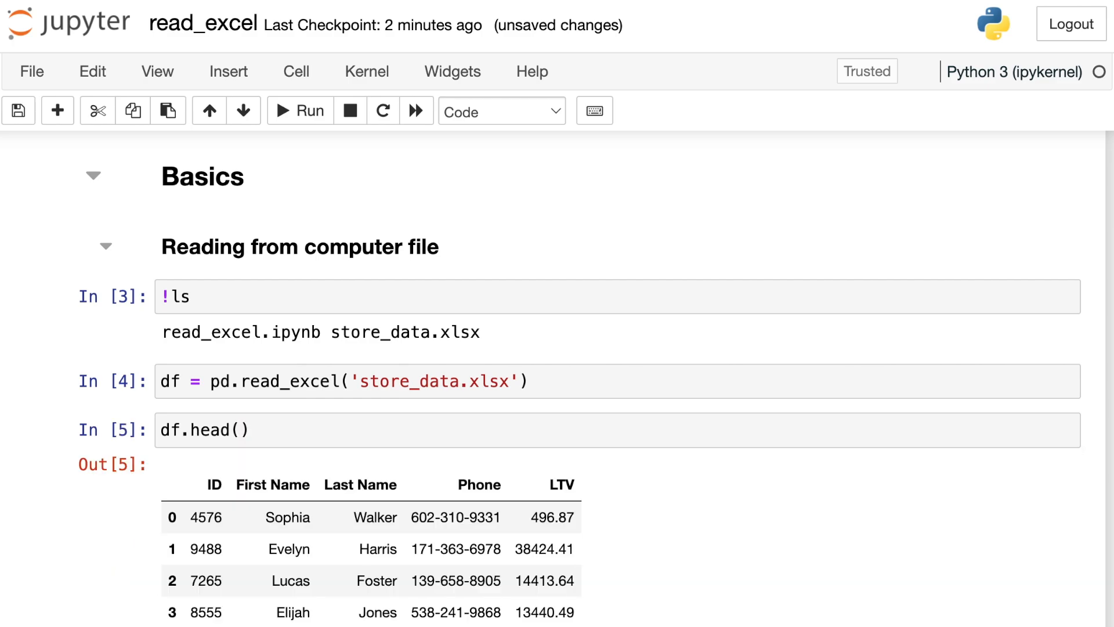
scroll(down, 3)
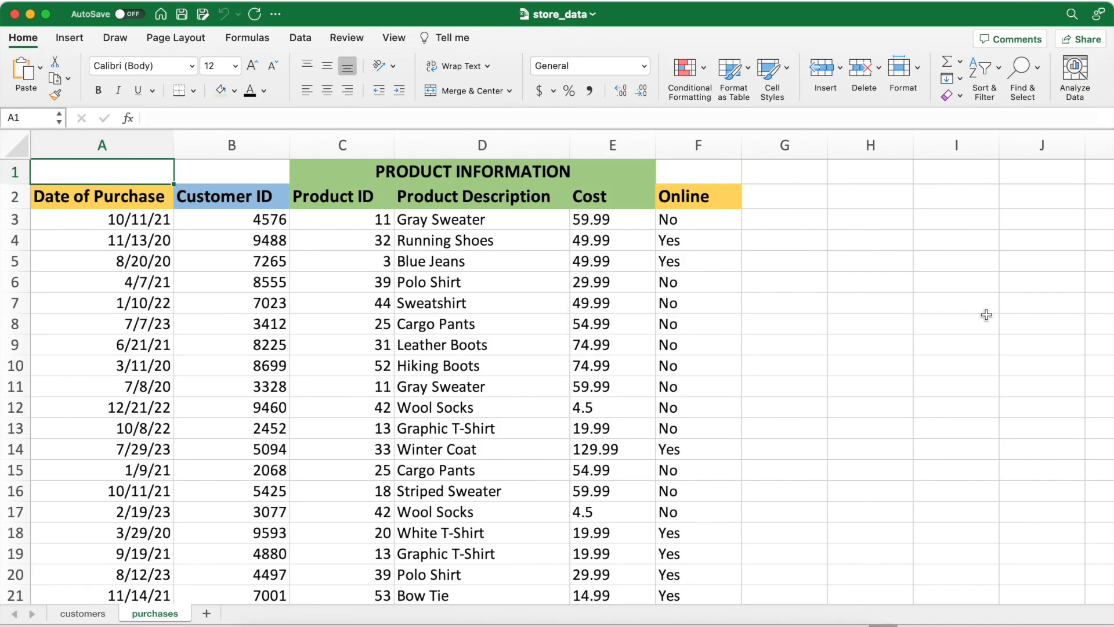
mouse_move(377, 423)
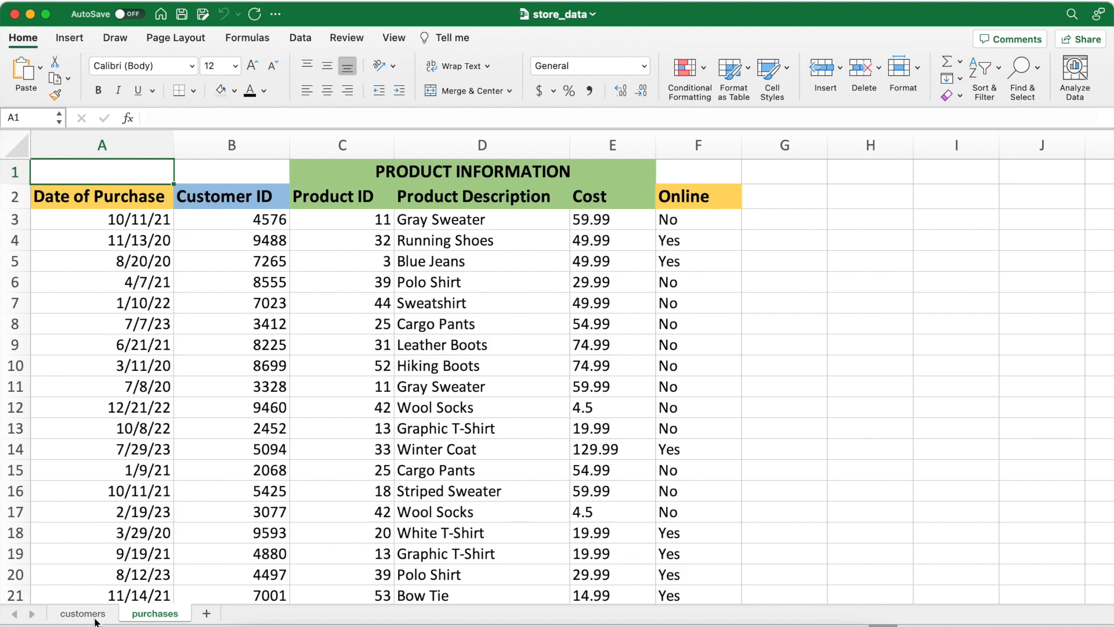
click(82, 614)
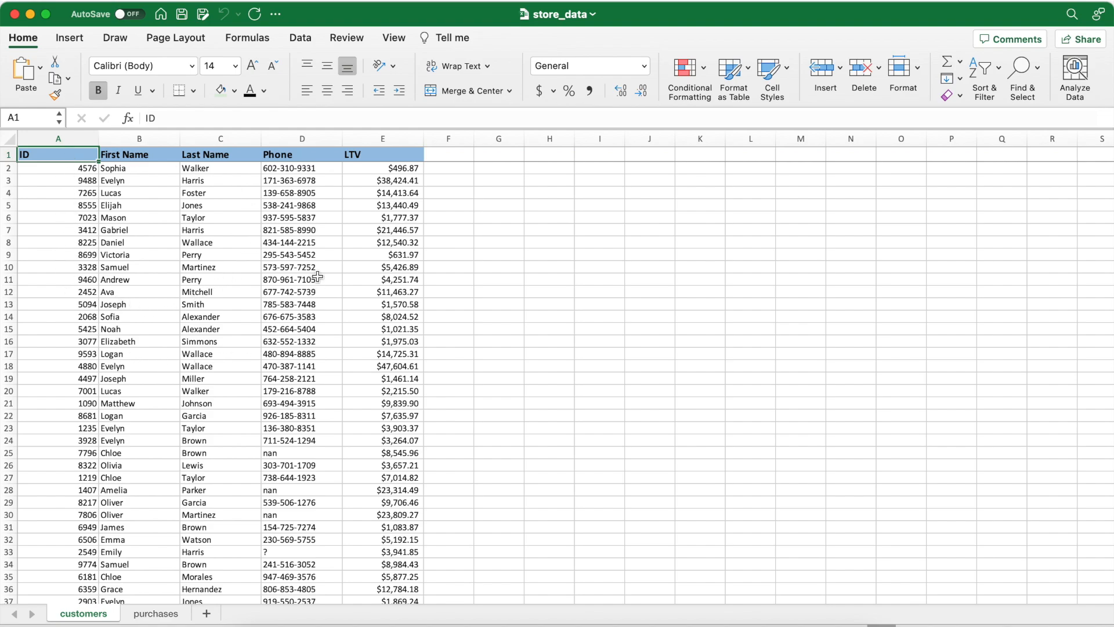
mouse_move(285, 358)
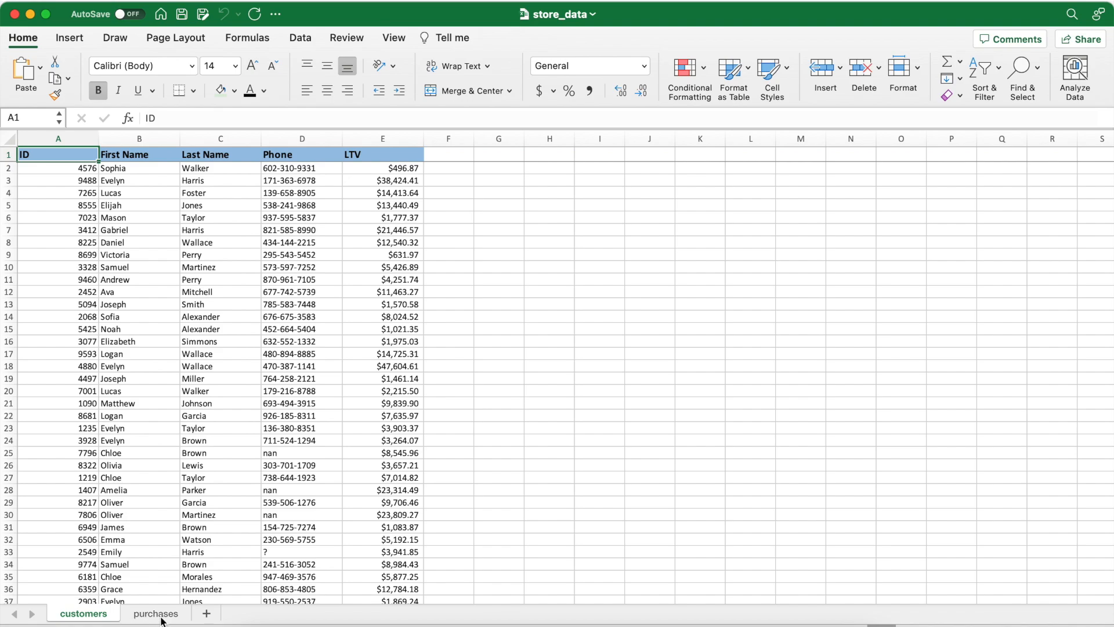
click(154, 613)
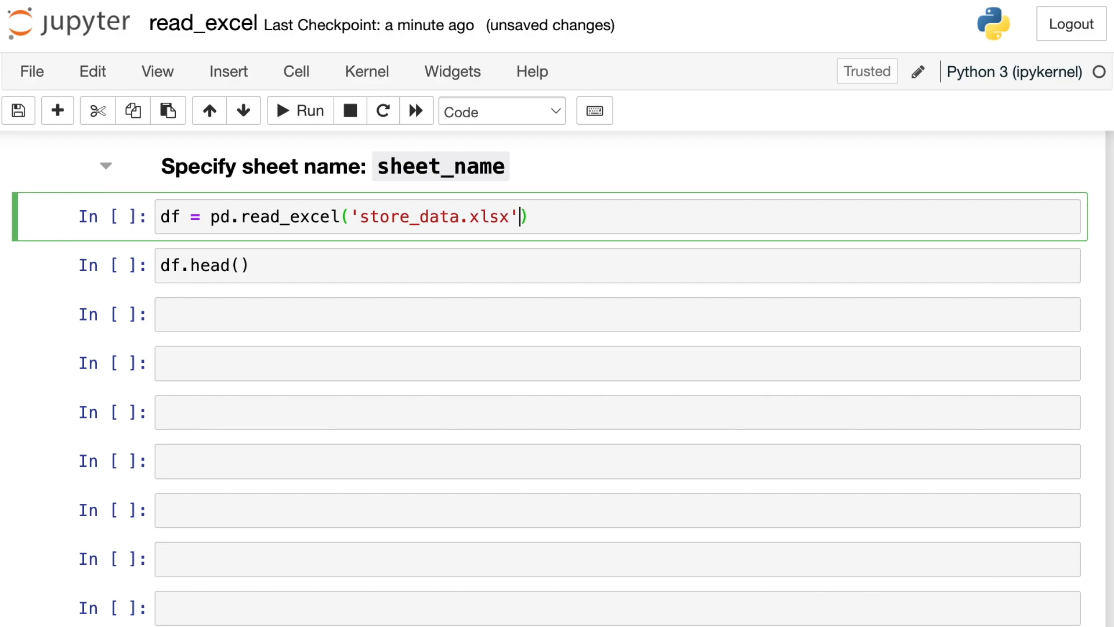
Add the sheet_name='purchases' argument after 'store_data.xlsx' in the read_excel call
text(, sheet_name=')
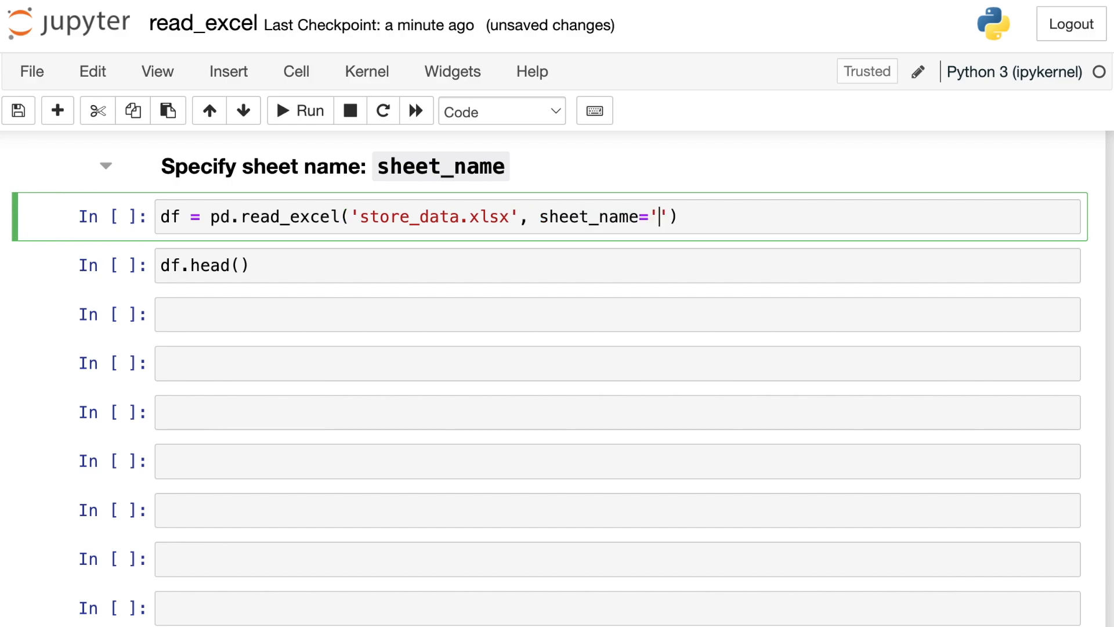
text(purch)
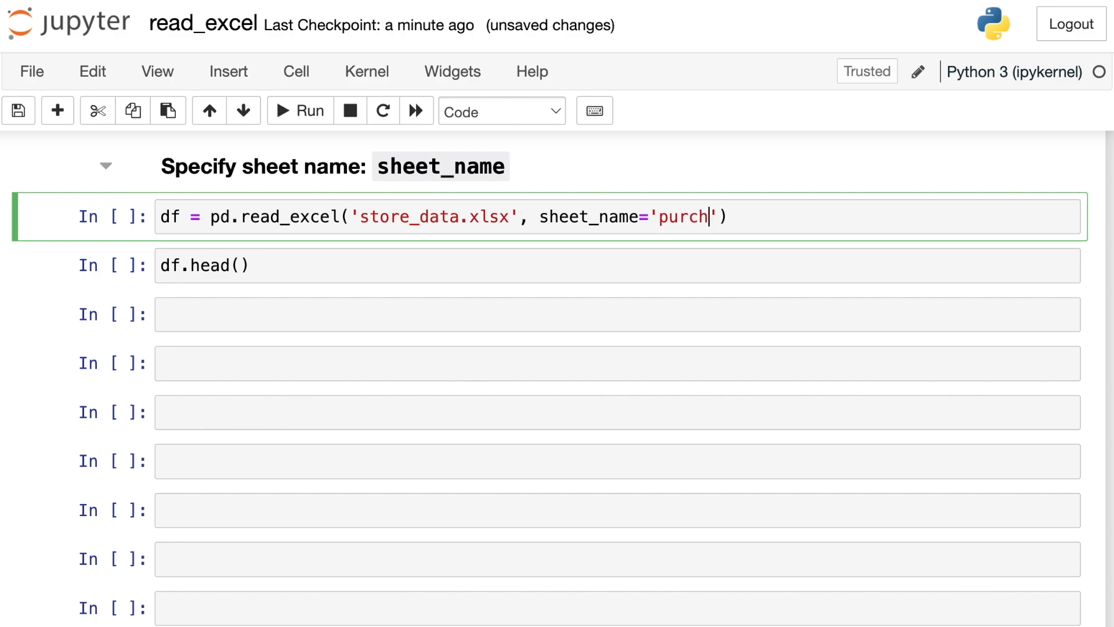
text(ases)
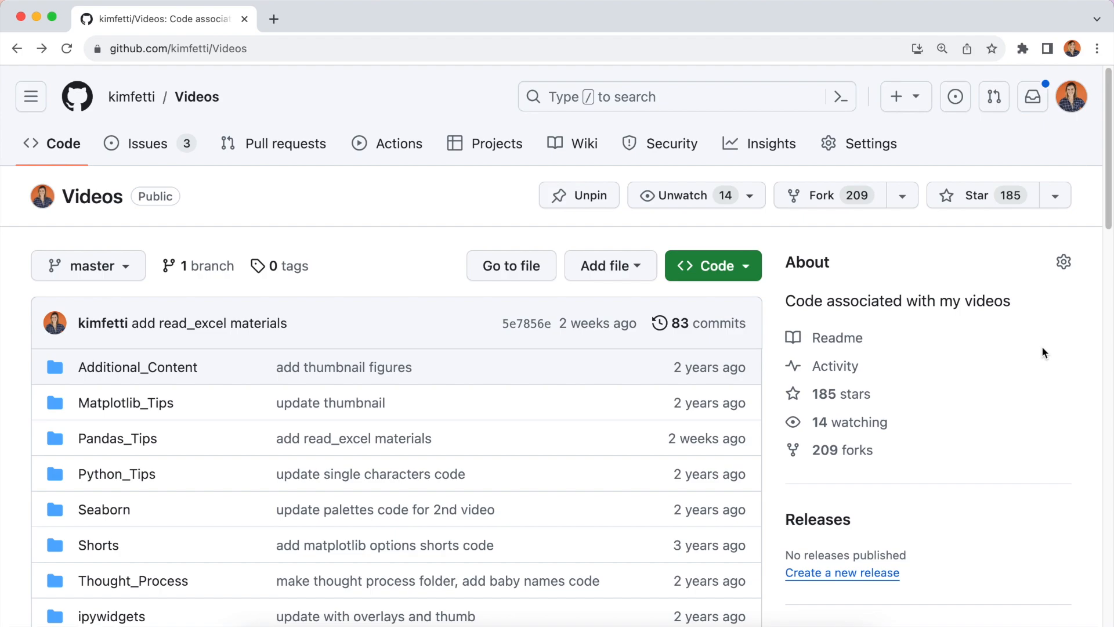
Browse Pandas_Tips > data > store_data.xlsx on GitHub and download the raw spreadsheet
scroll(down, 3)
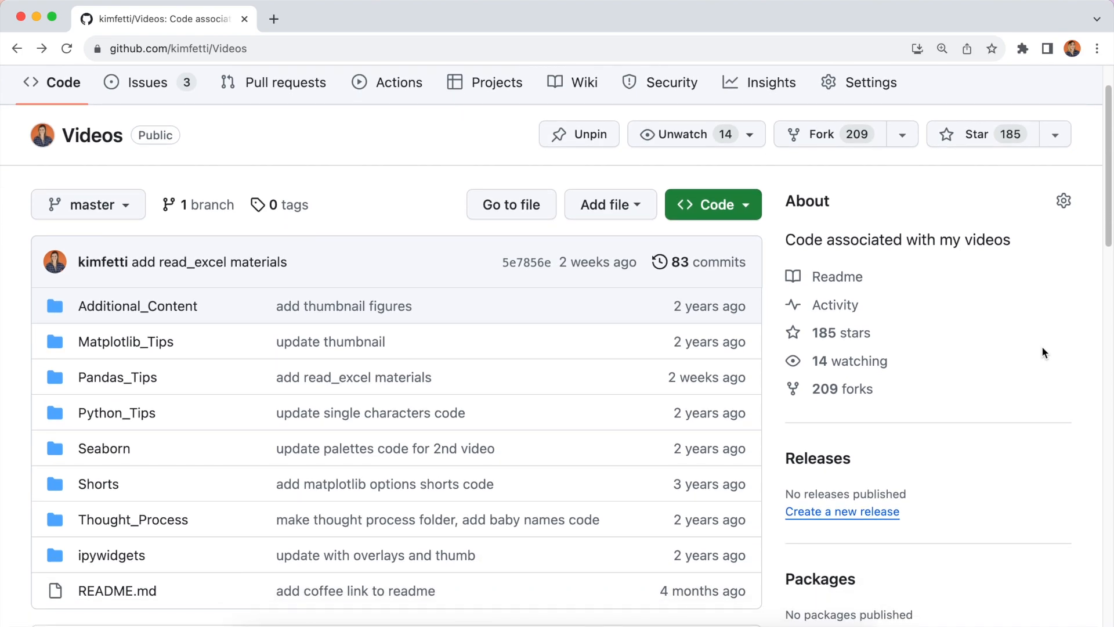
scroll(down, 3)
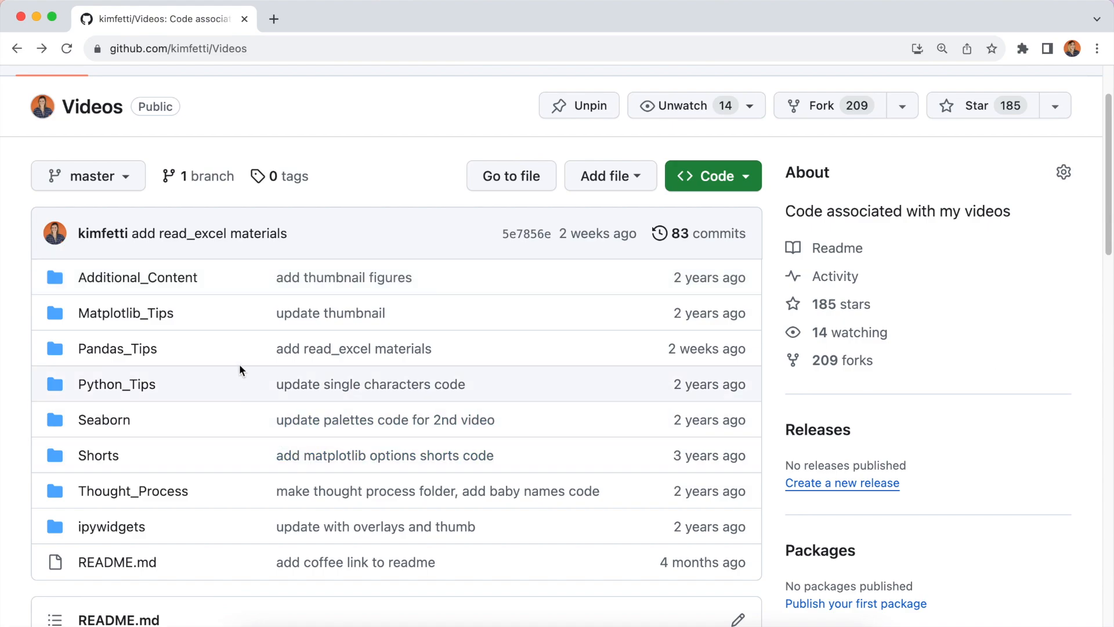
mouse_move(117, 348)
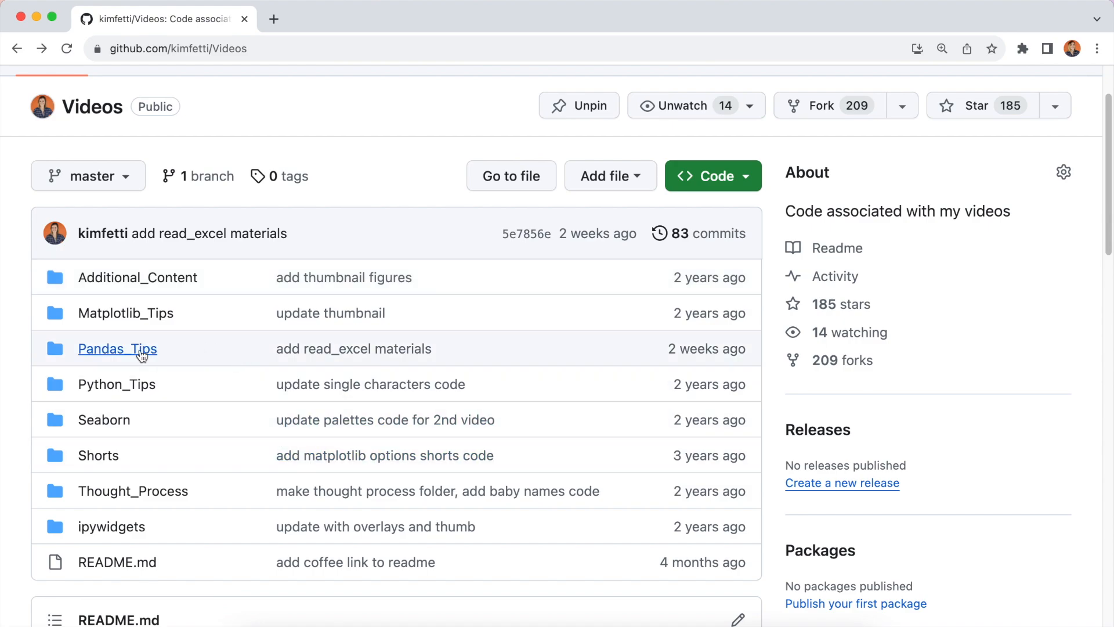
click(118, 348)
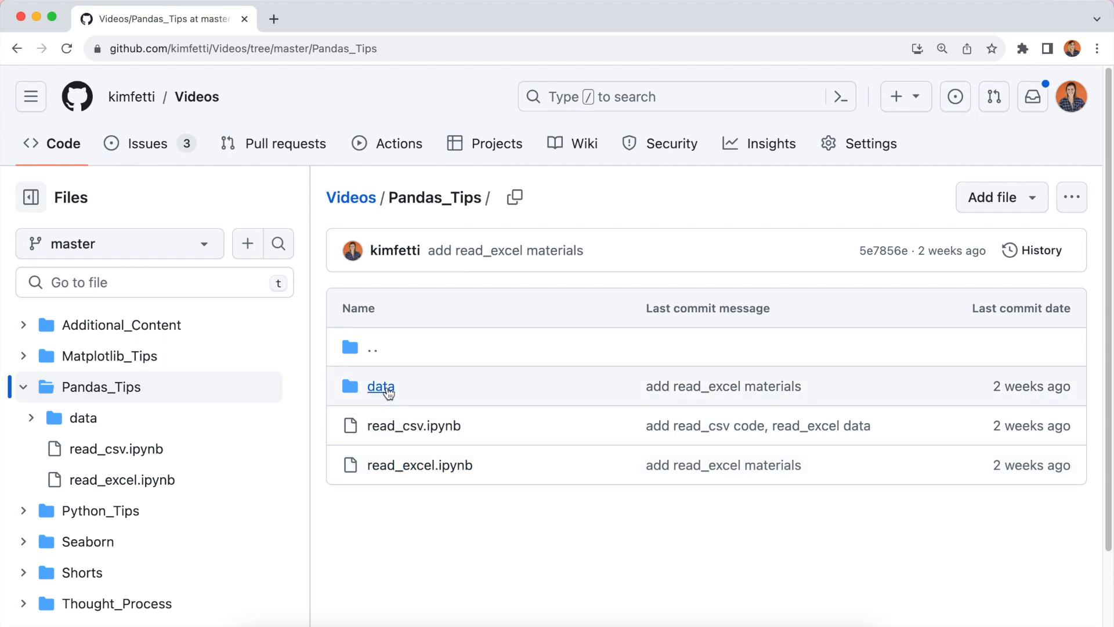
click(380, 386)
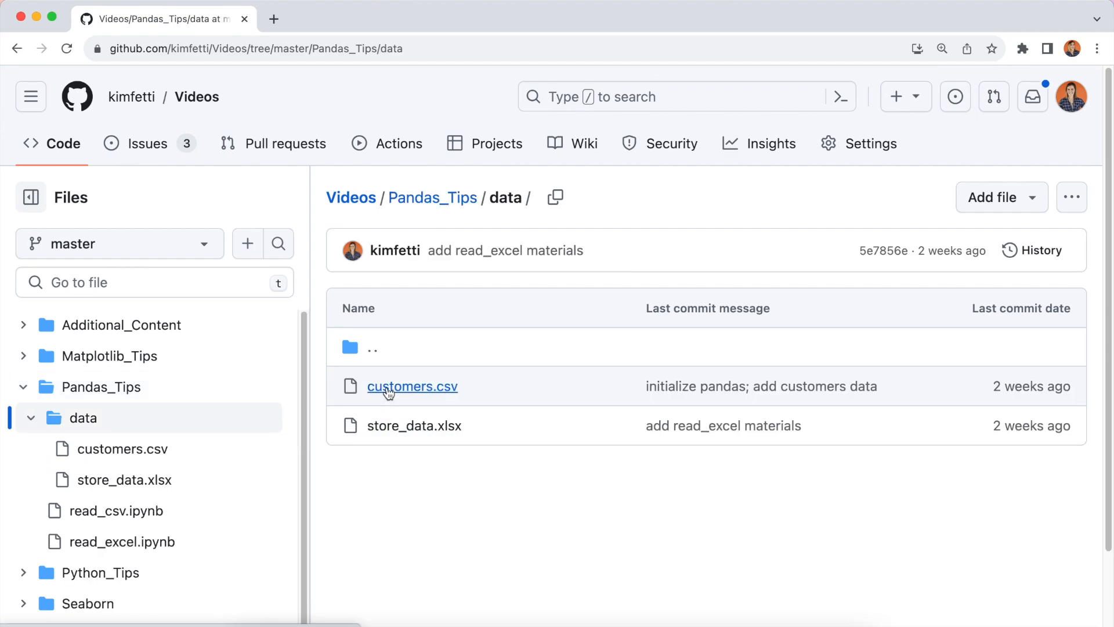
mouse_move(536, 442)
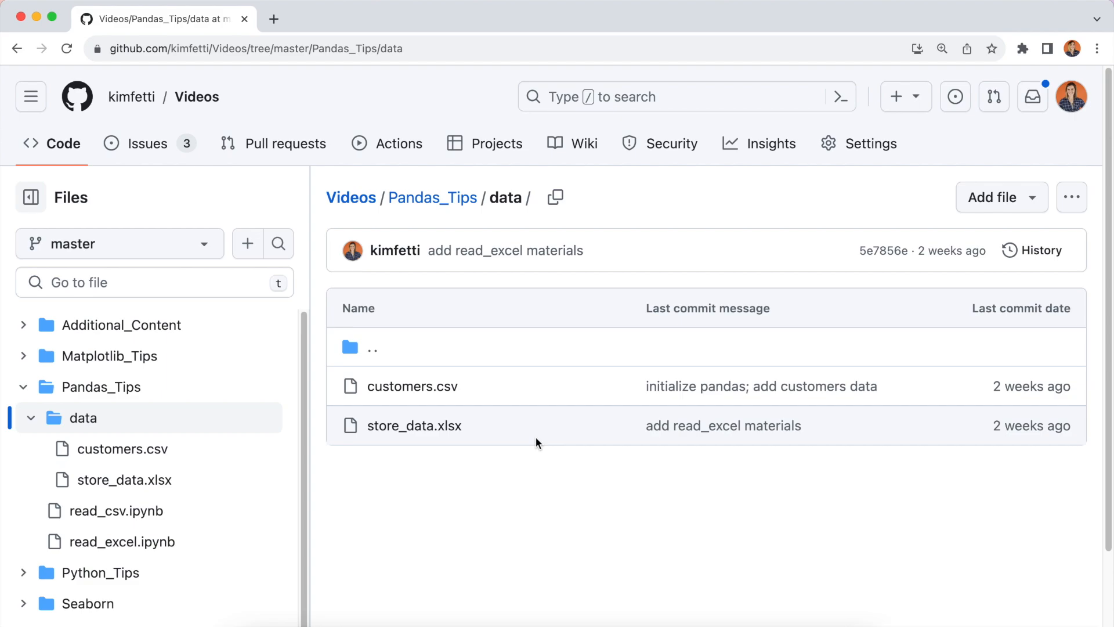
mouse_move(414, 425)
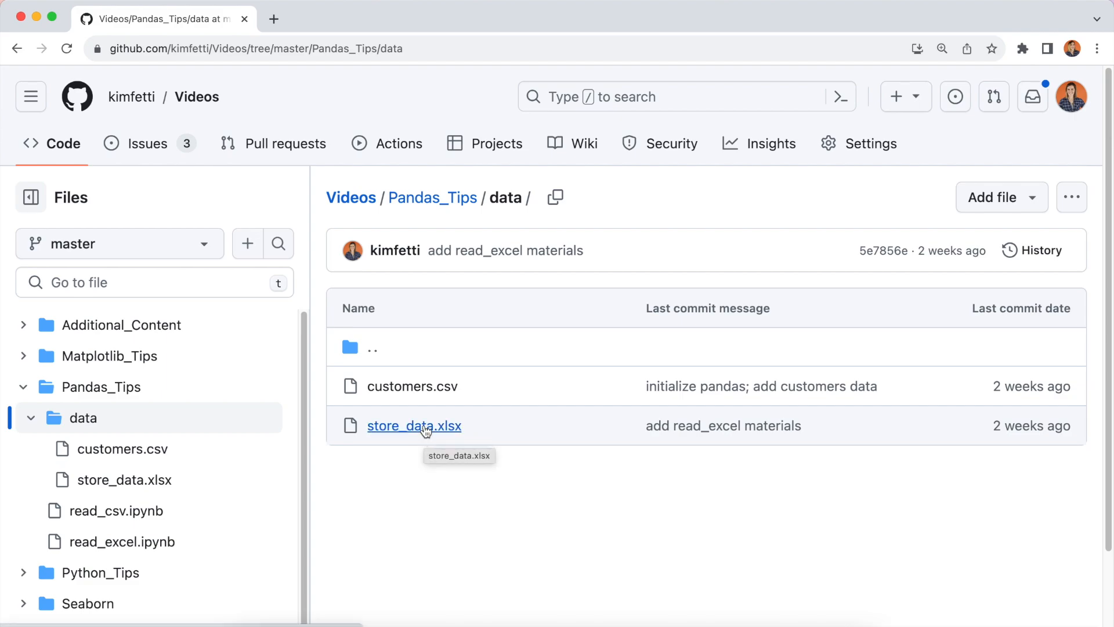
click(414, 425)
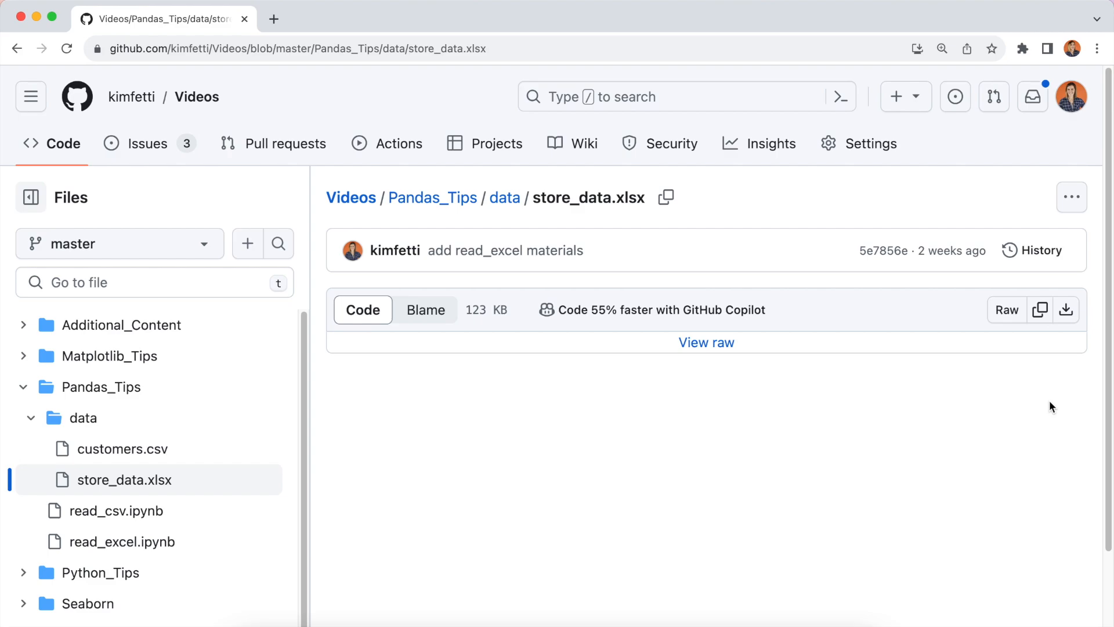
mouse_move(1066, 310)
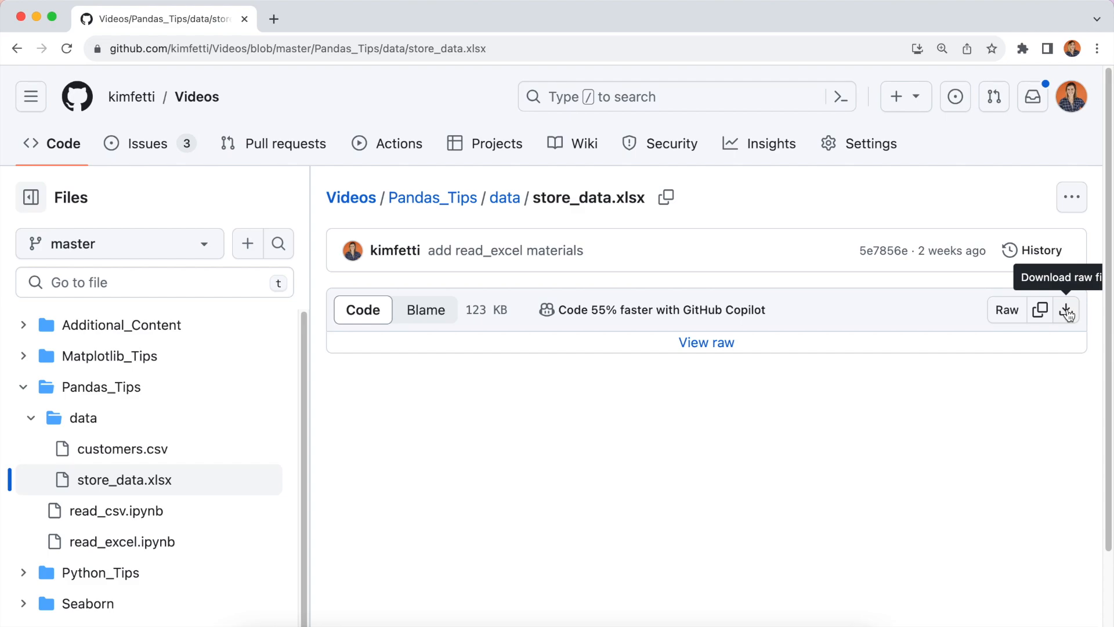
click(1066, 310)
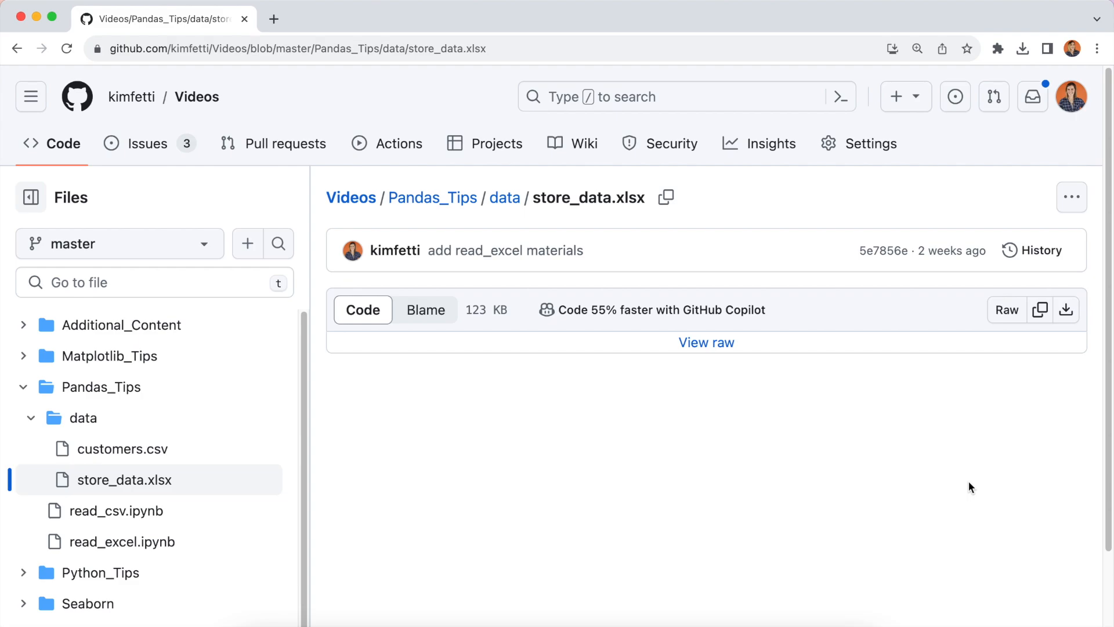
mouse_move(1006, 310)
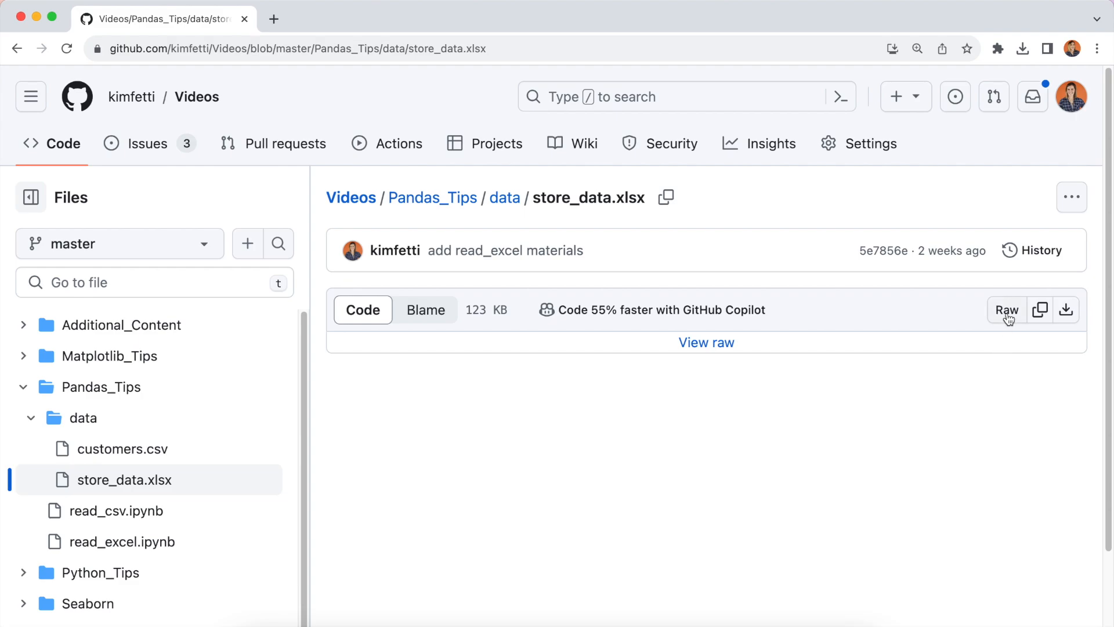
mouse_move(1010, 384)
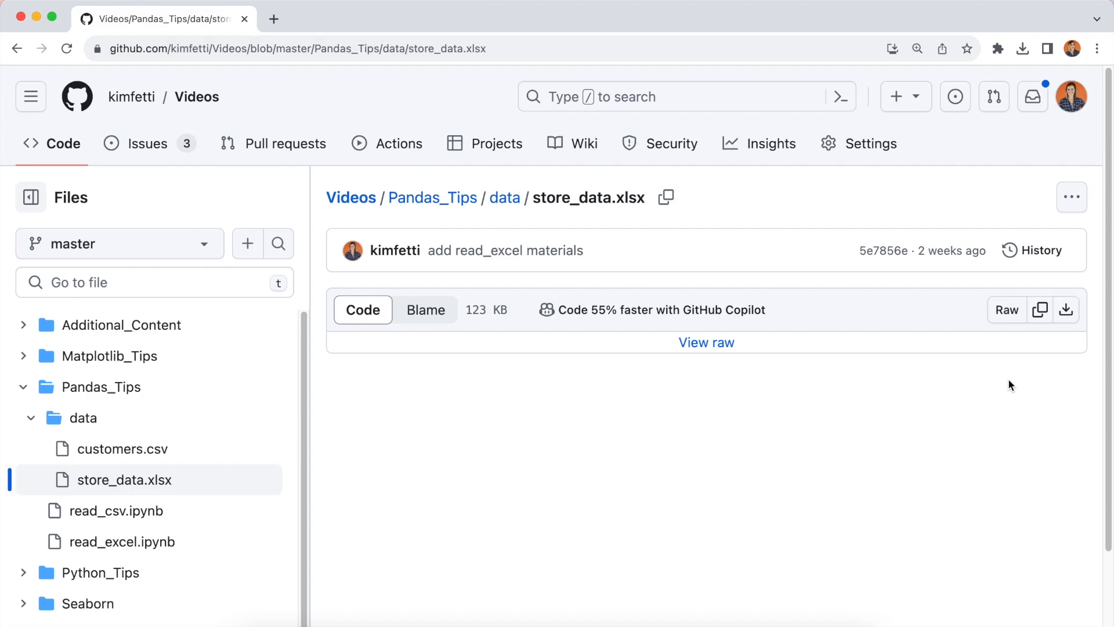
click(298, 49)
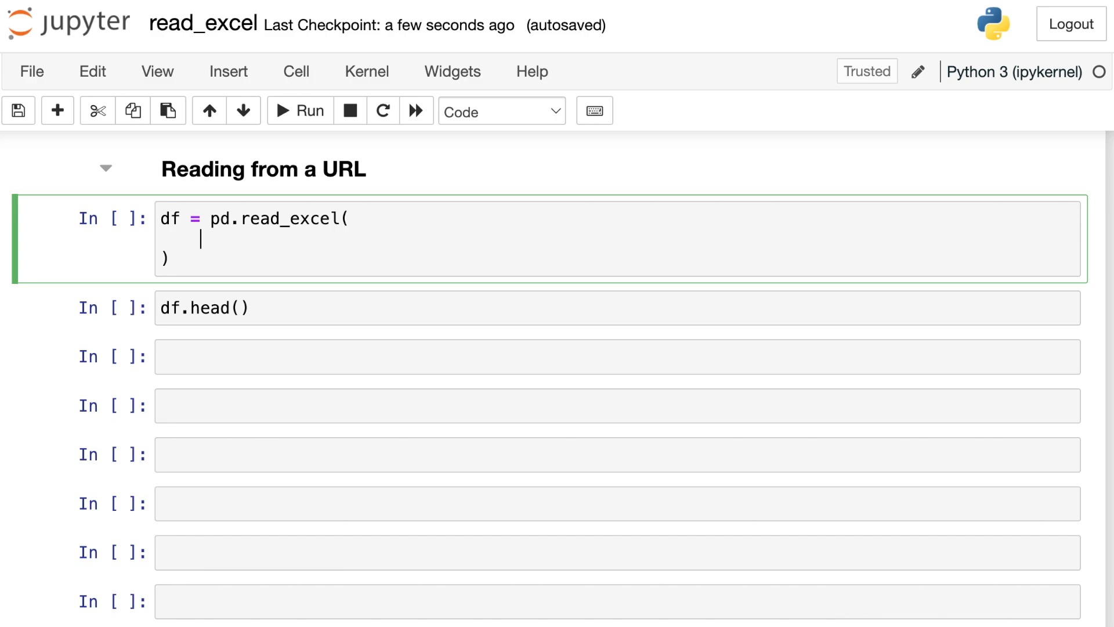
Read the store_data.xlsx GitHub blob URL with '?raw=True' in read_excel and run the cells
text(https://github.com/kimfetti/Videos/blob/master/Pandas_Tips/data/store_data.xlsx)
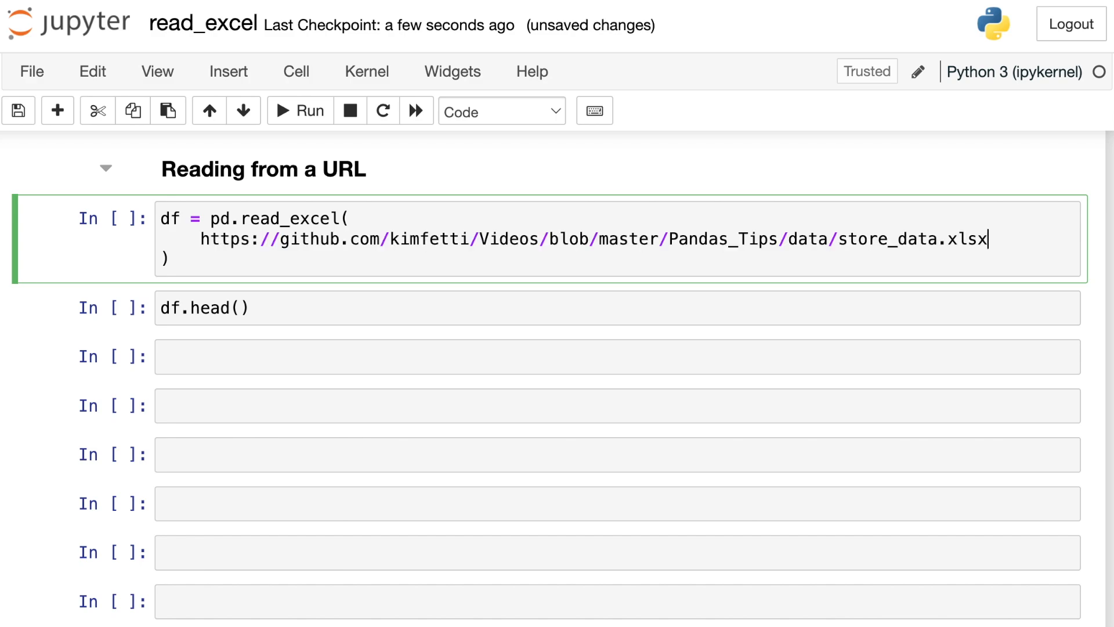
mouse_move(324, 198)
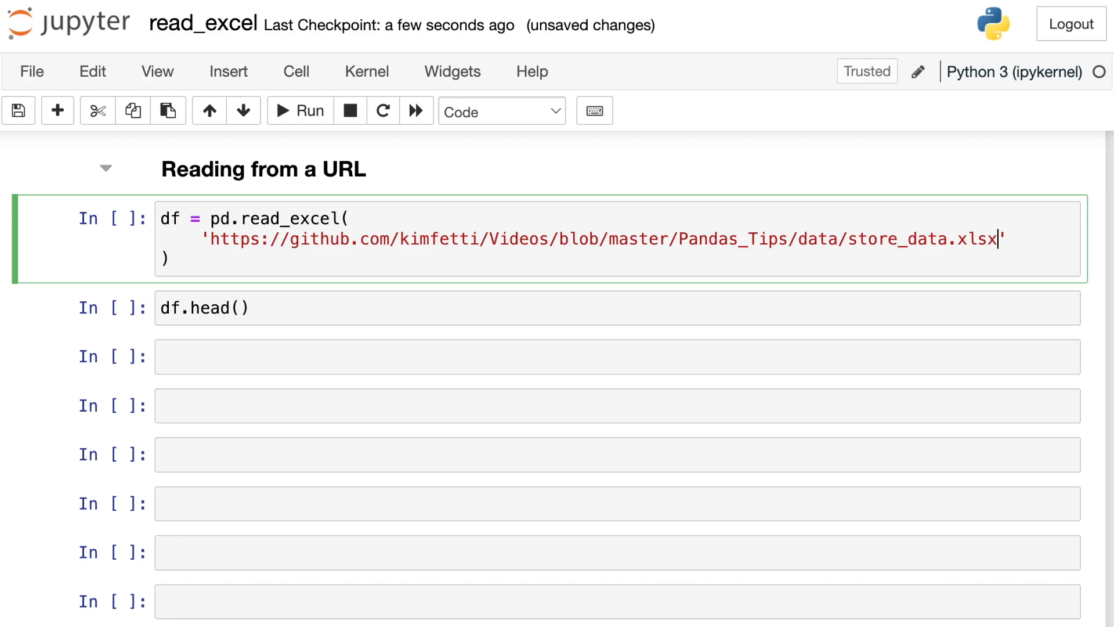
text(?r)
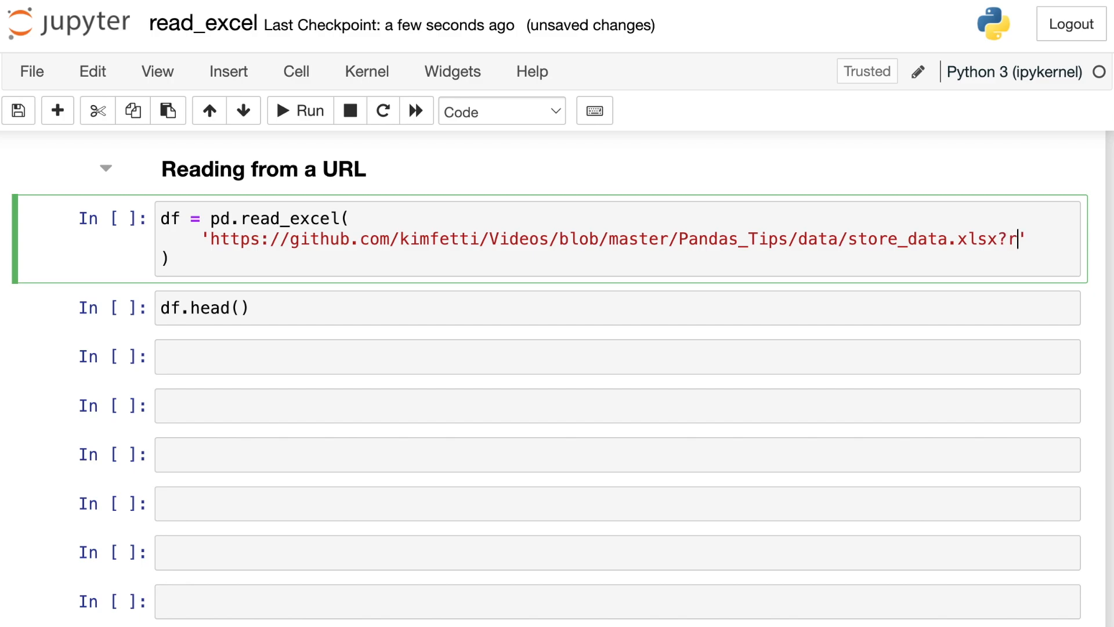
text(aw=)
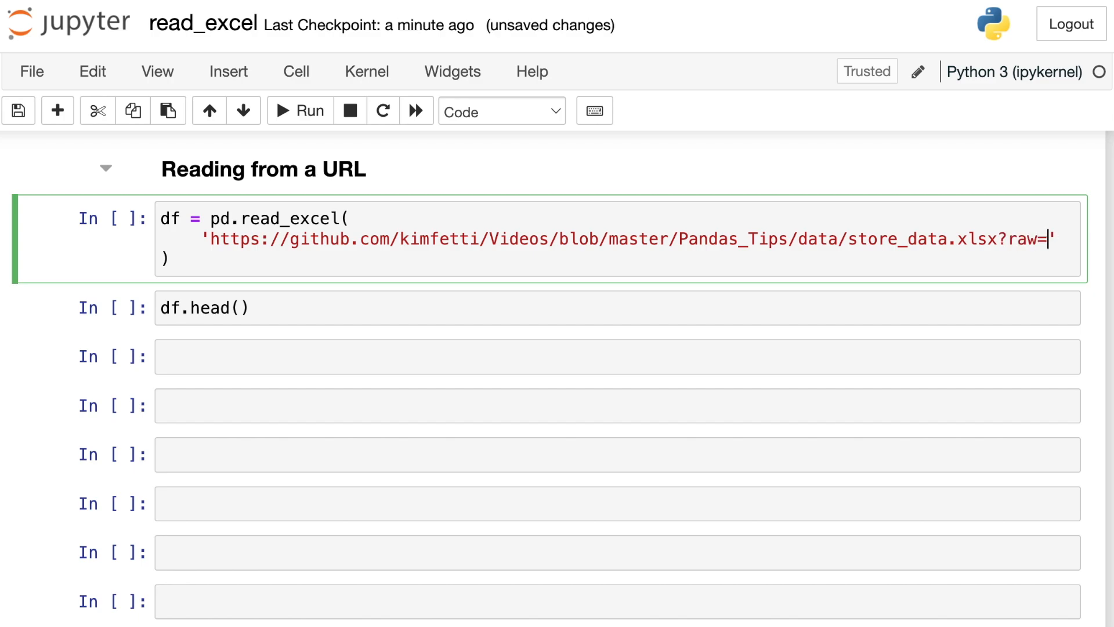
text(True)
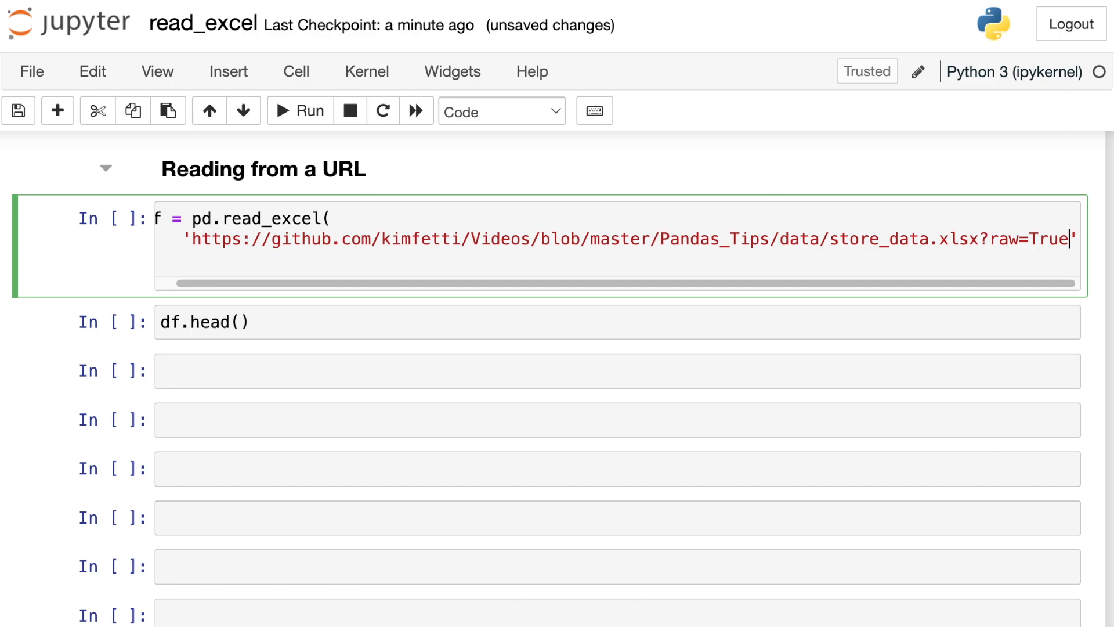
click(300, 110)
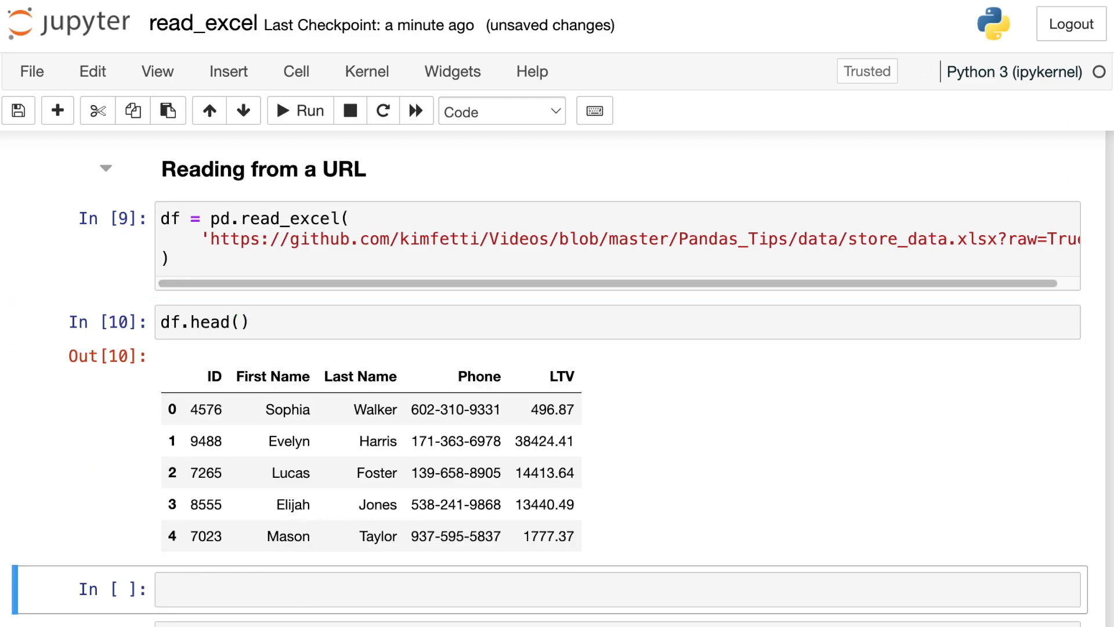
mouse_move(620, 303)
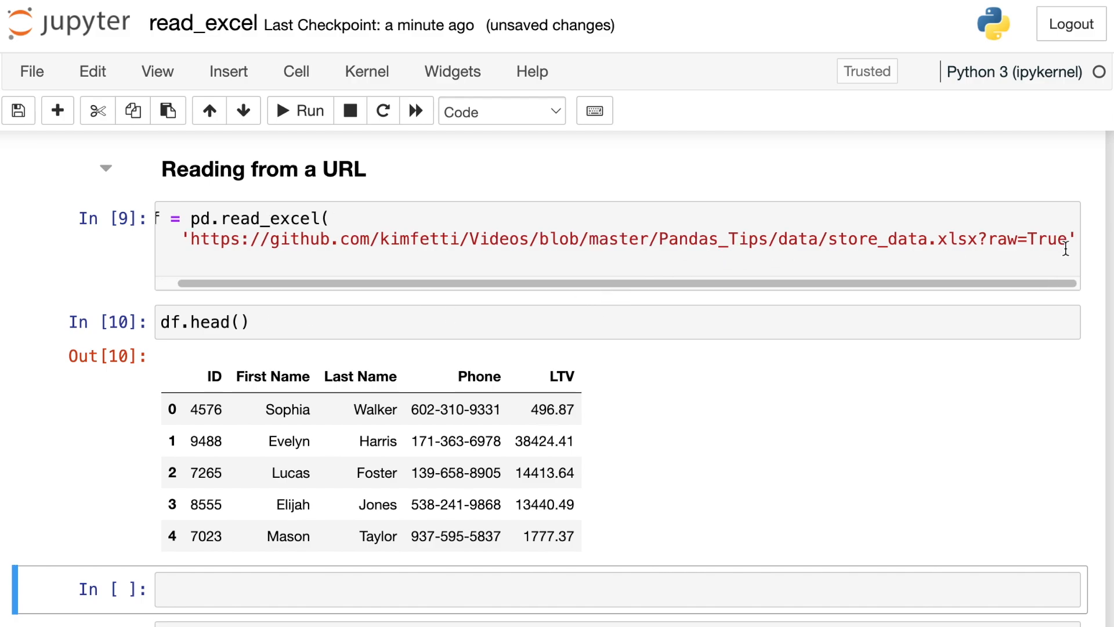
Add sheet_name='purchases' to the URL read_excel call, rerun it, and reach the skiprows section
text(,)
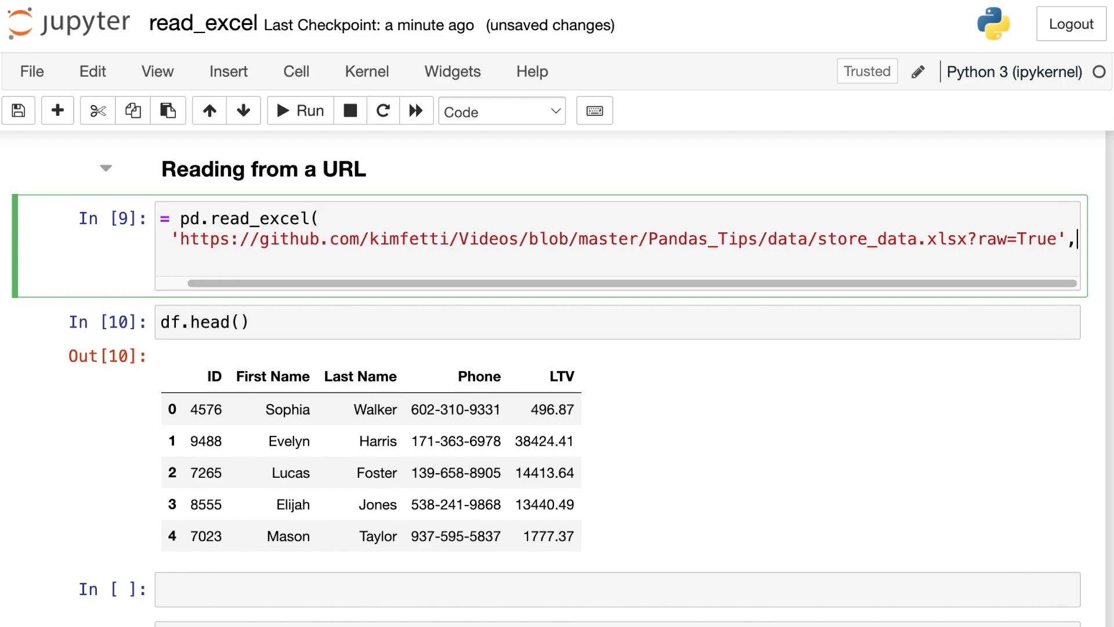
text(sheet_nam)
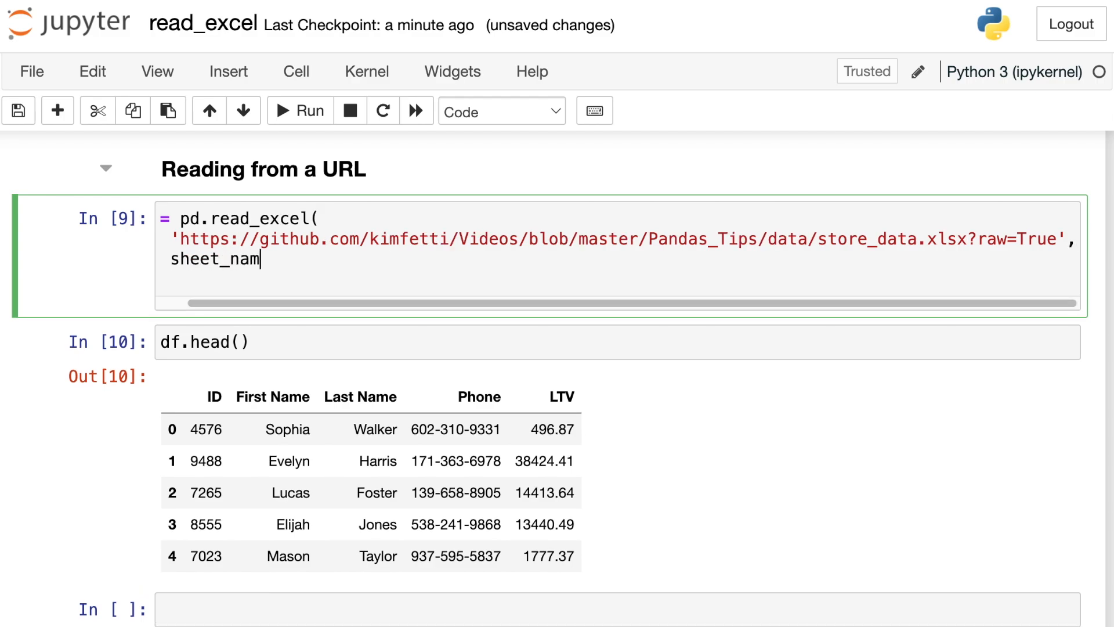
text(e='pur')
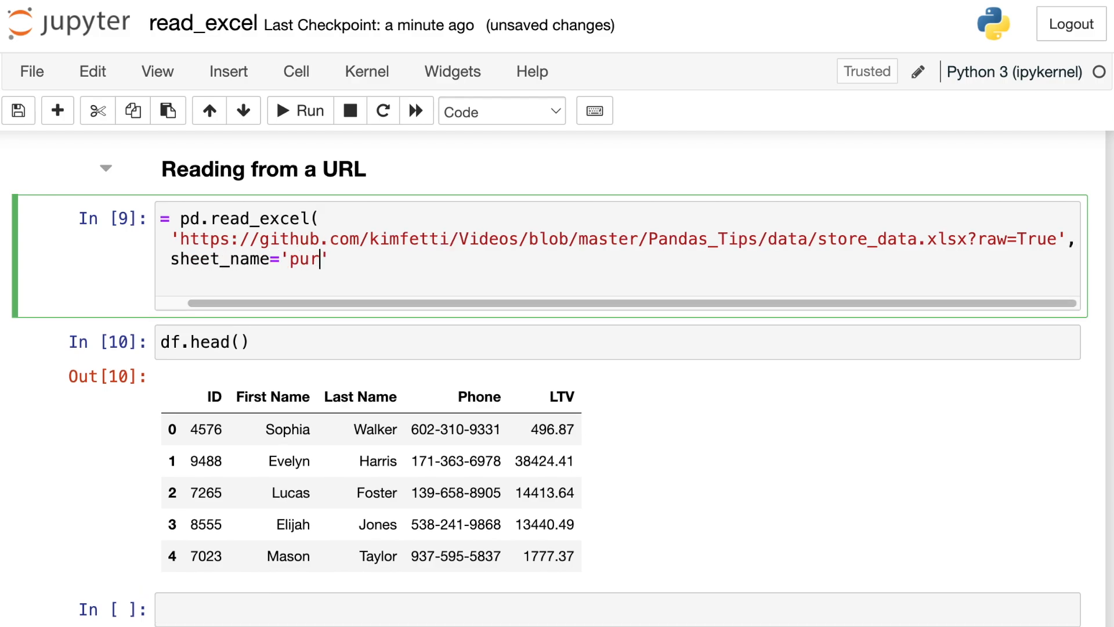
text(chases)
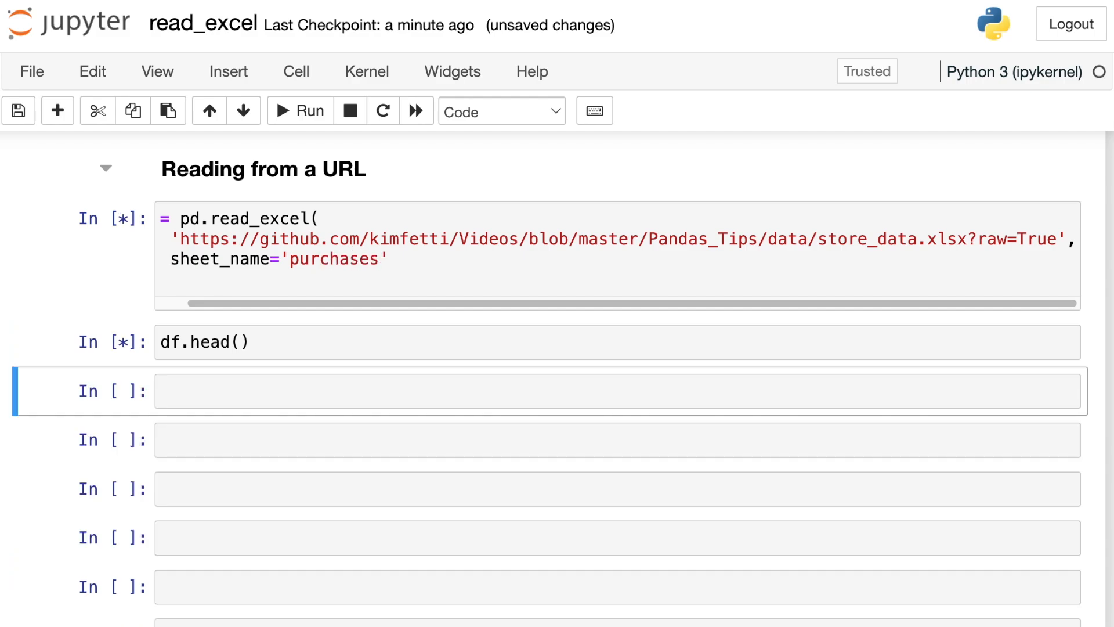
click(299, 111)
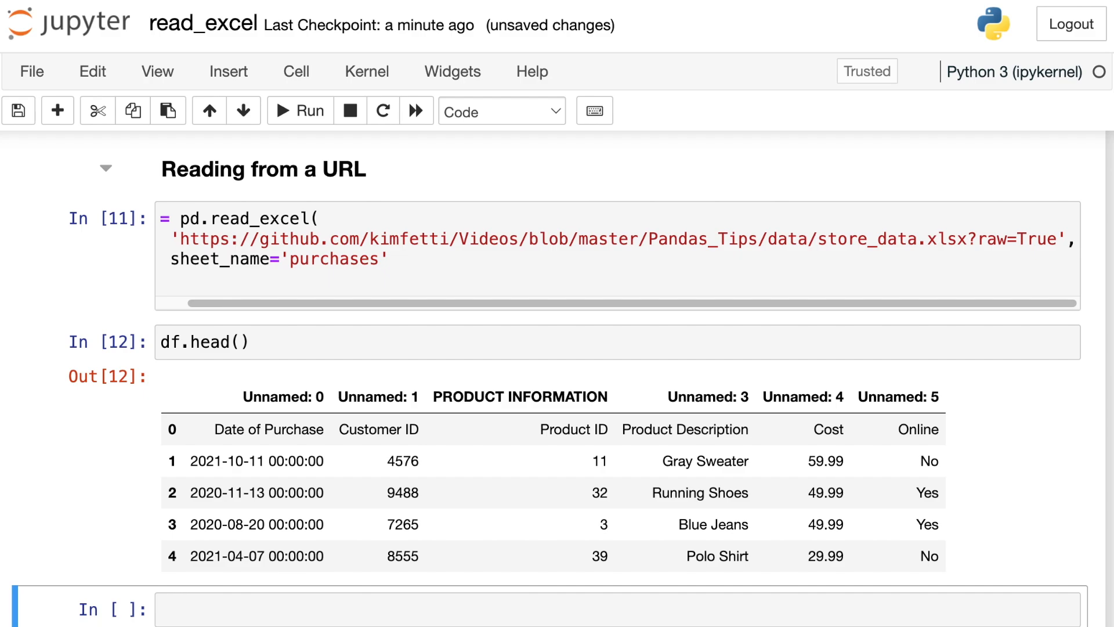
mouse_move(971, 240)
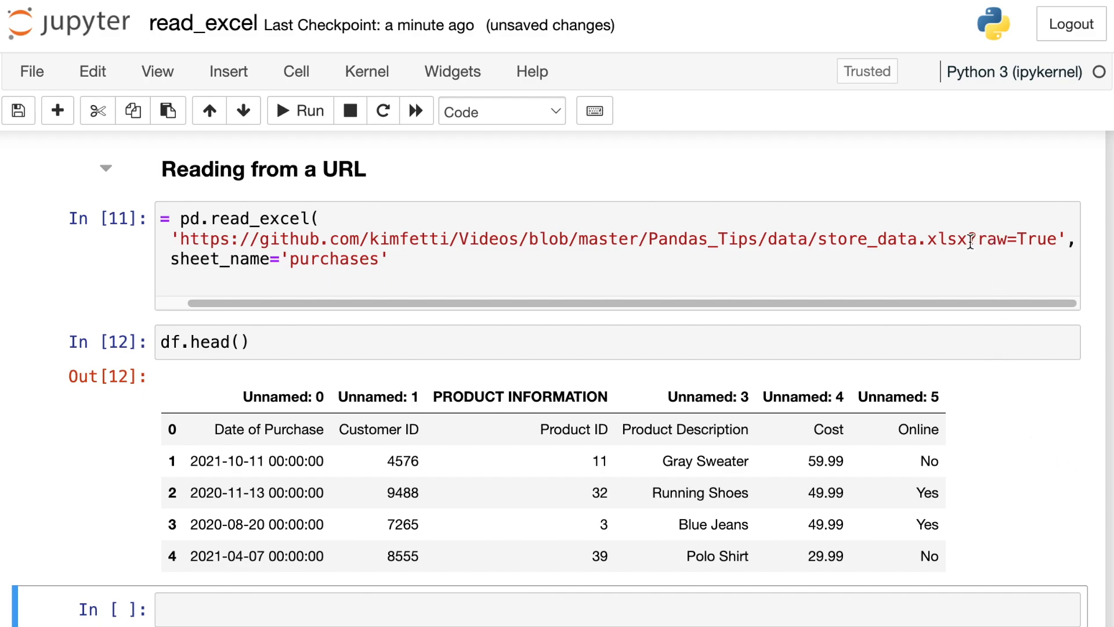
drag(974, 240, 1064, 240)
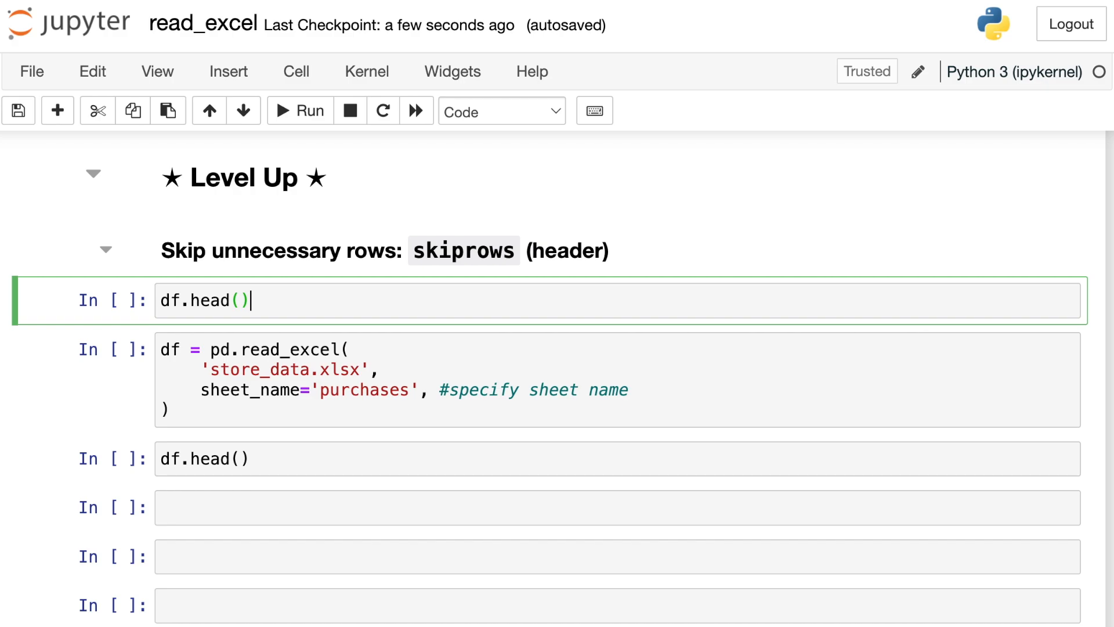
Select and run the df.head() cell under the skiprows heading
click(307, 110)
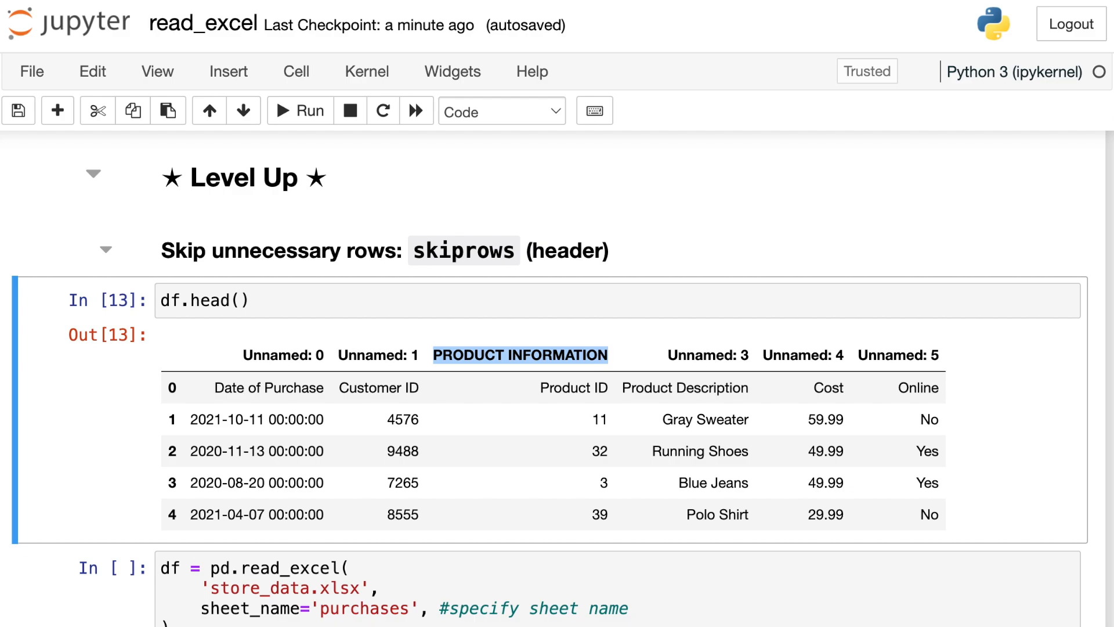
mouse_move(1000, 289)
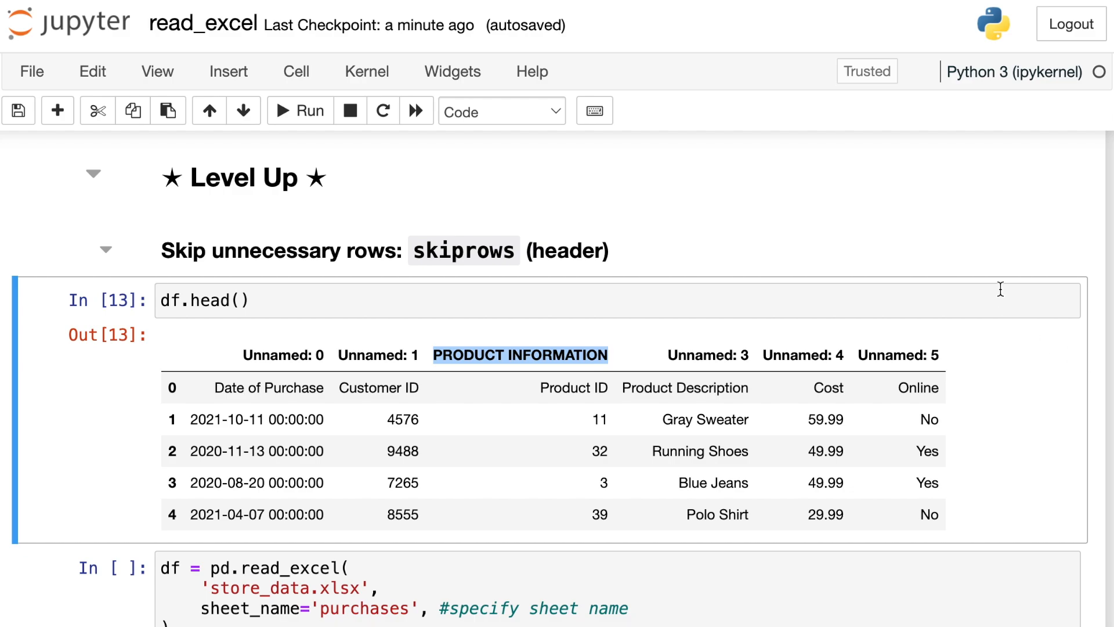
mouse_move(650, 313)
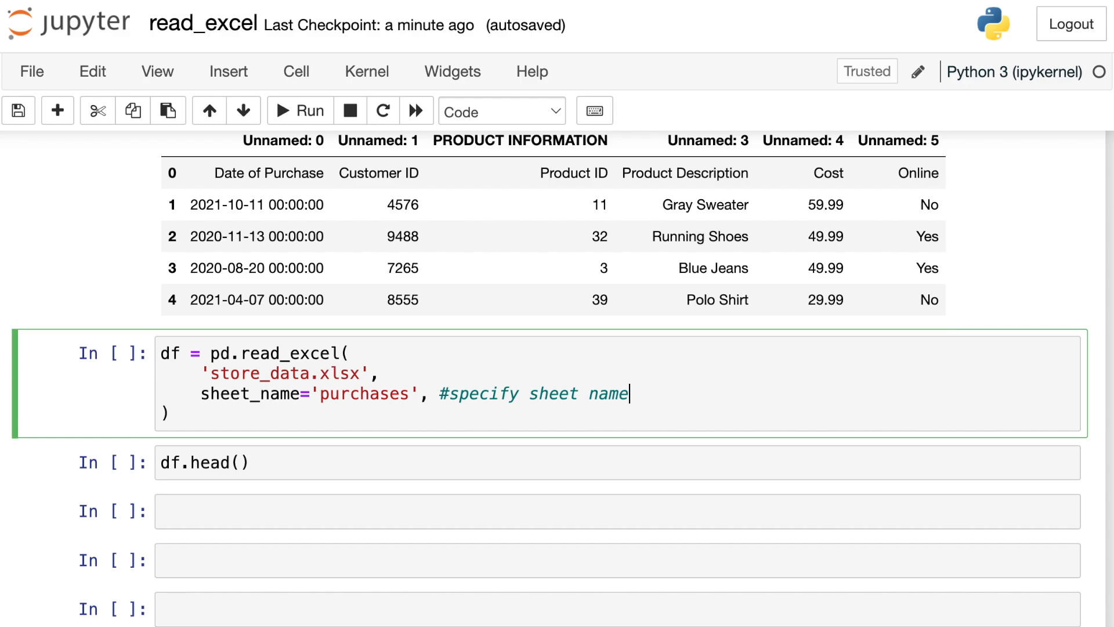
Add skiprows=1 as a new argument line in the read_excel call
key(enter)
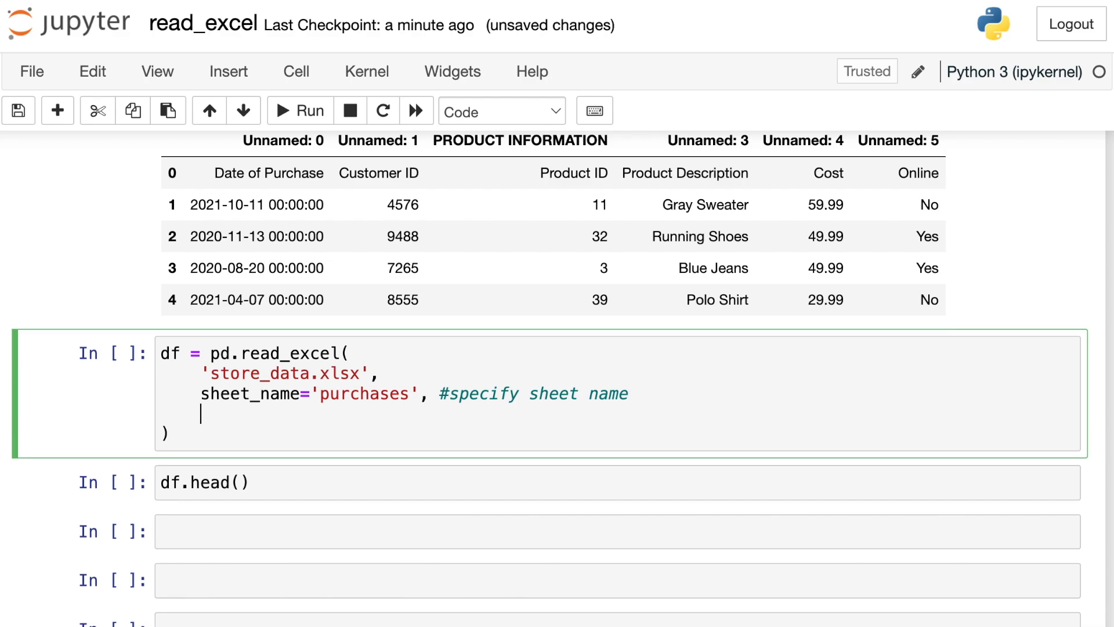
text(skiprow)
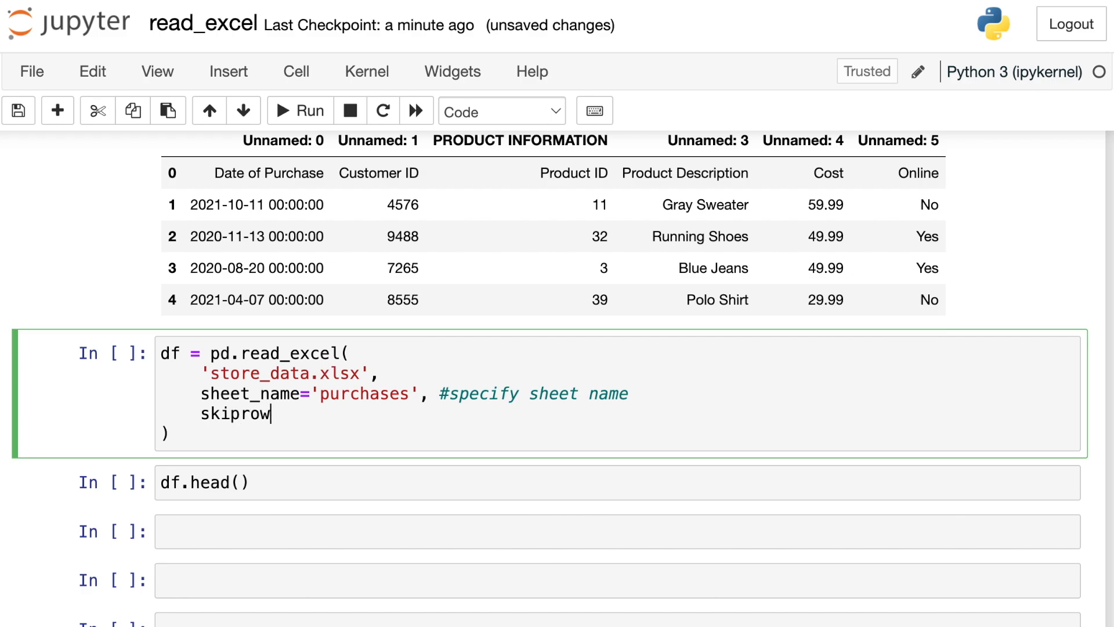
text(s=1)
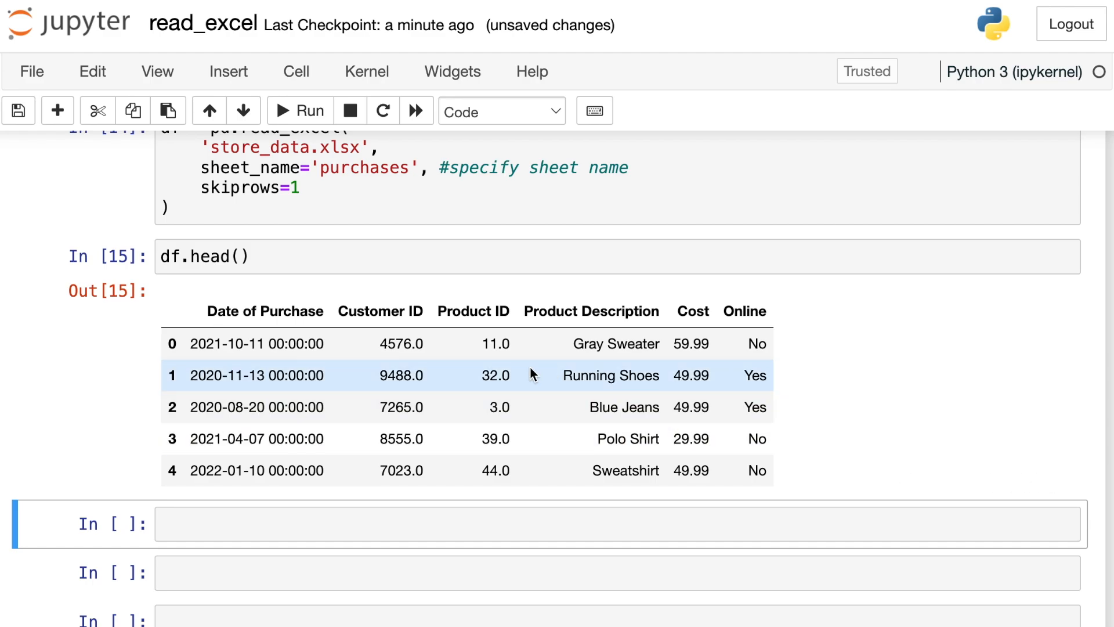
mouse_move(797, 298)
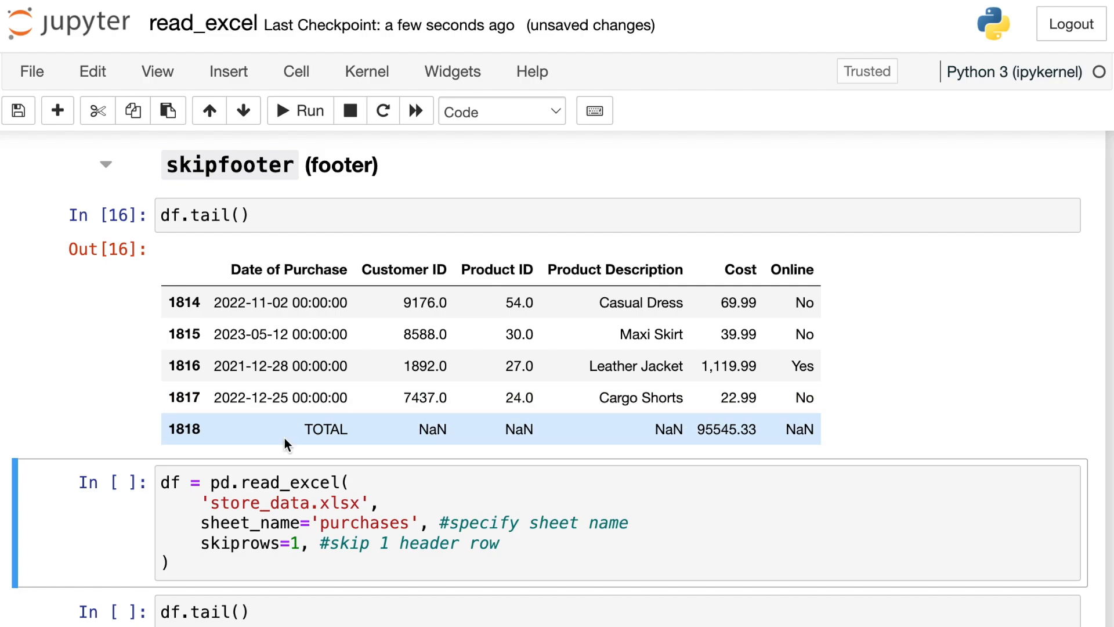
mouse_move(300, 436)
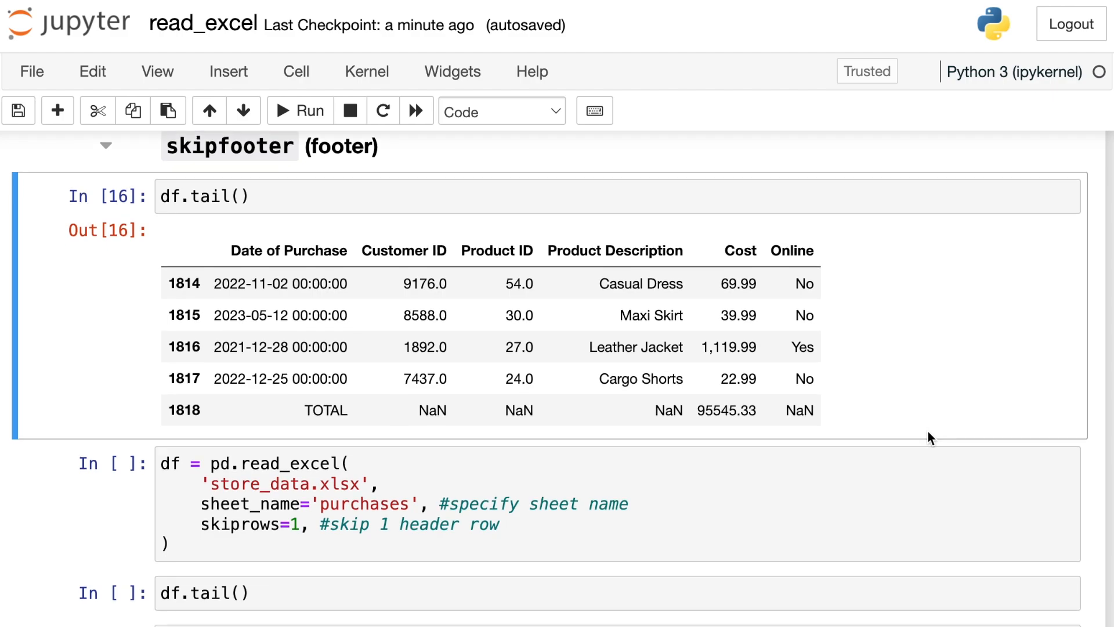
Scroll down to the skipfooter section showing the TOTAL footer row
scroll(down, 3)
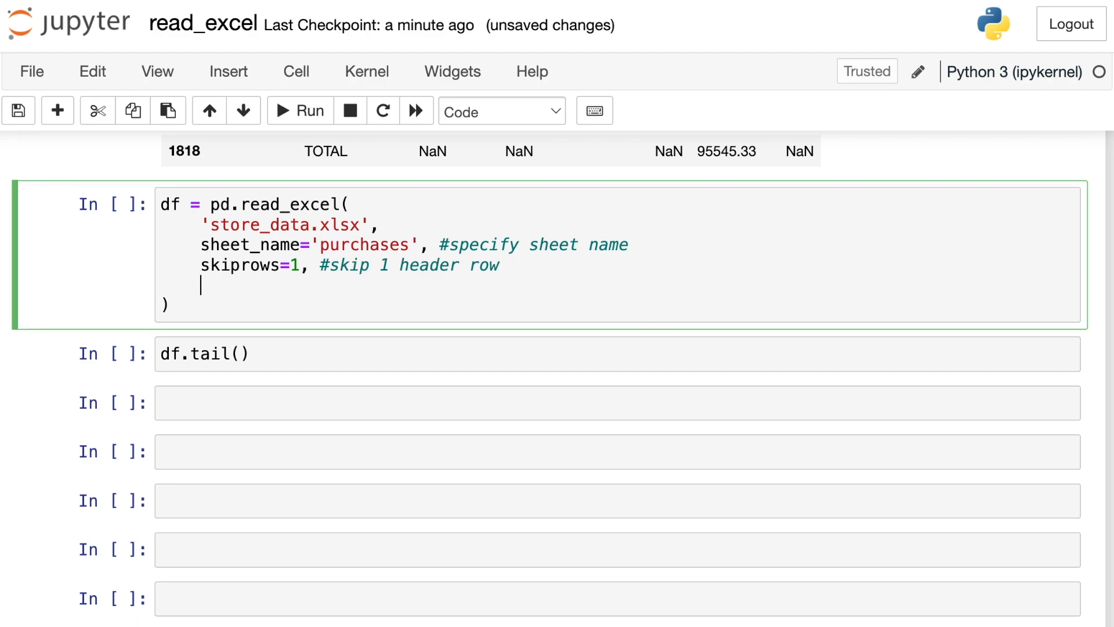
Add skipfooter=1 to read_excel to drop the TOTAL row
text(skipf)
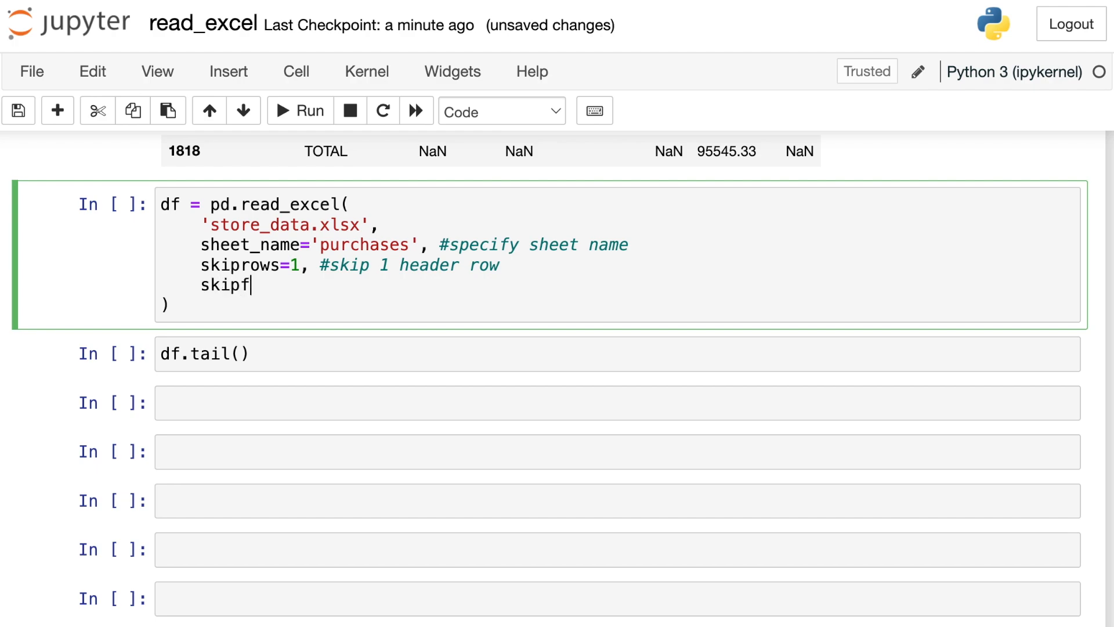
text(ooter=1)
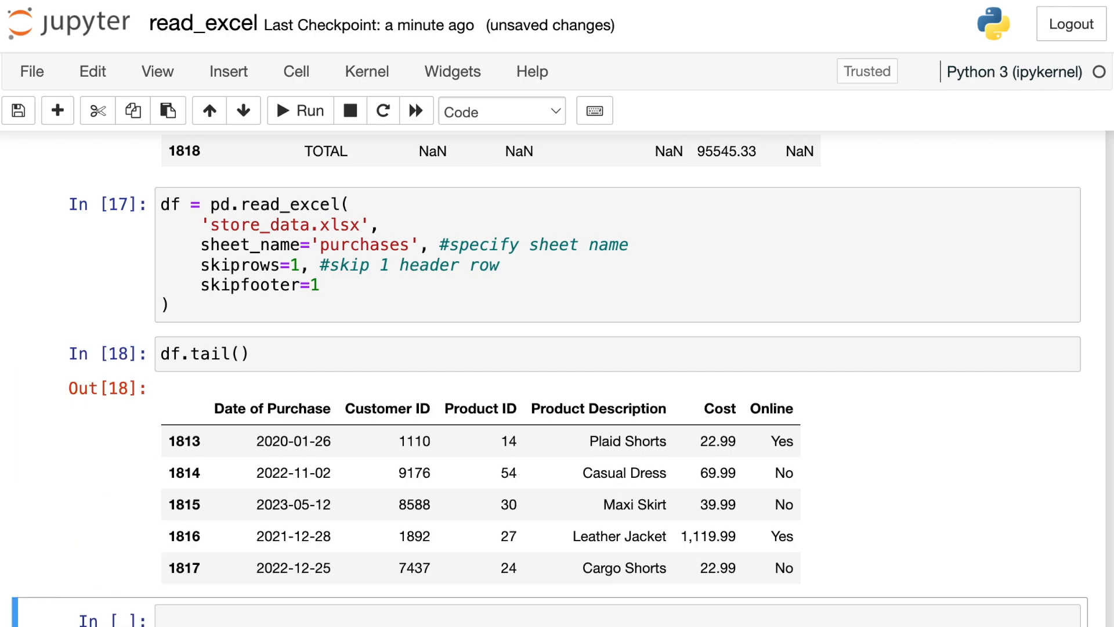
mouse_move(974, 544)
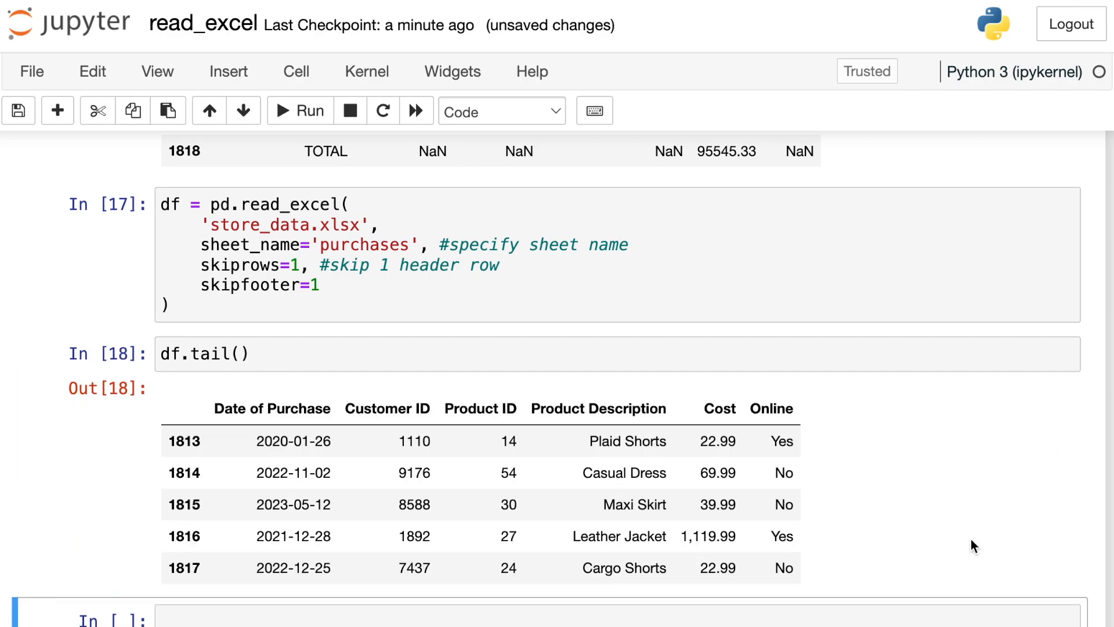
scroll(down, 3)
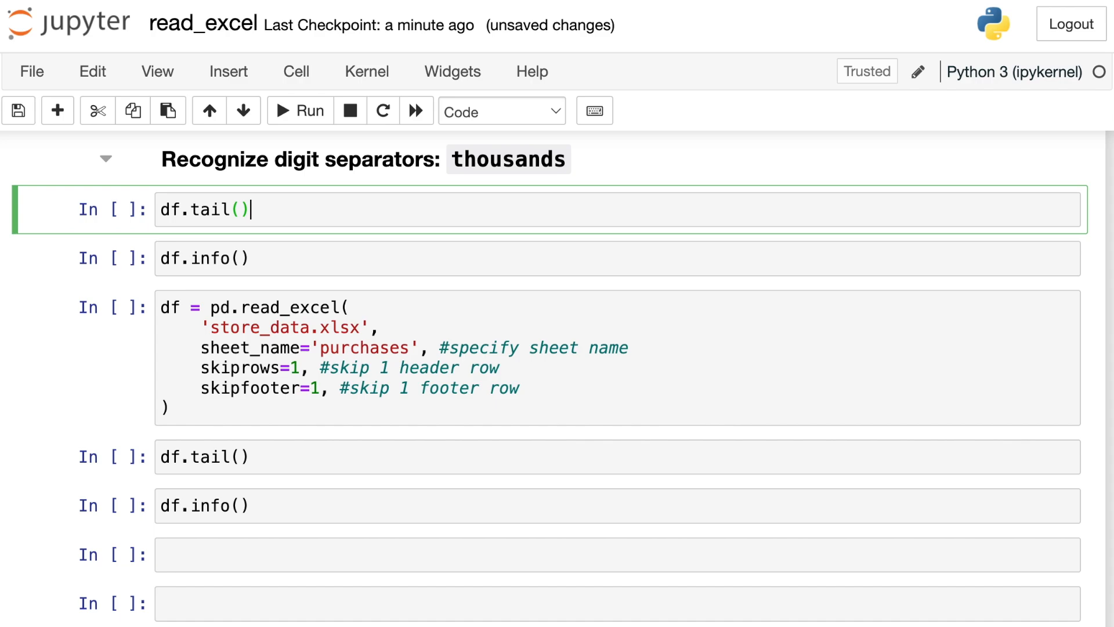
Run df.tail() and df.info() under the thousands section, revealing Cost as object
click(300, 111)
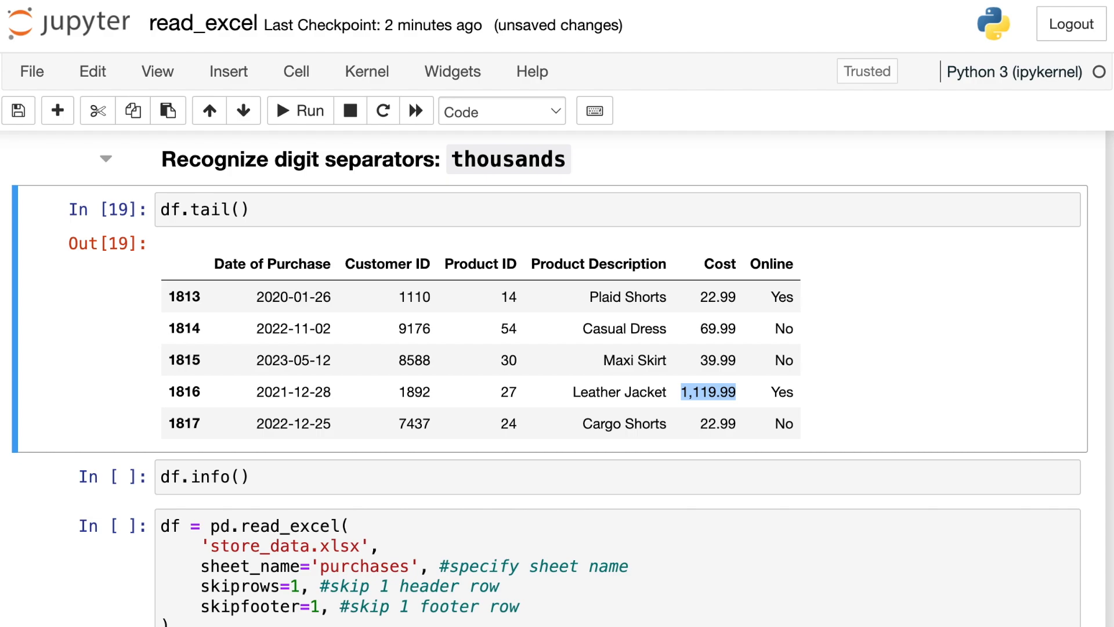
scroll(down, 3)
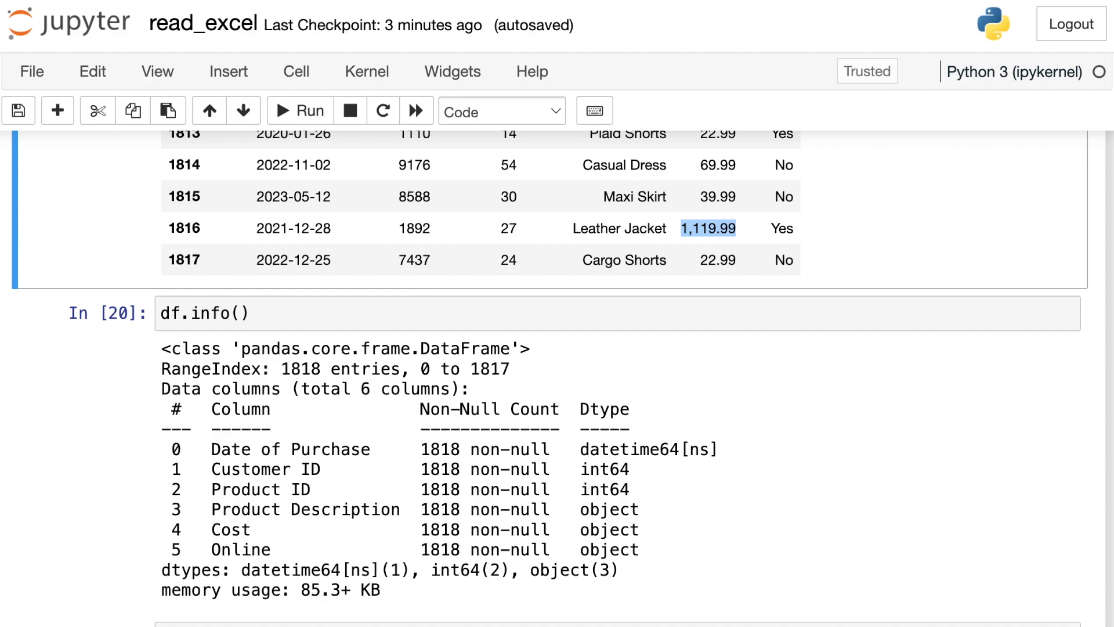
scroll(down, 3)
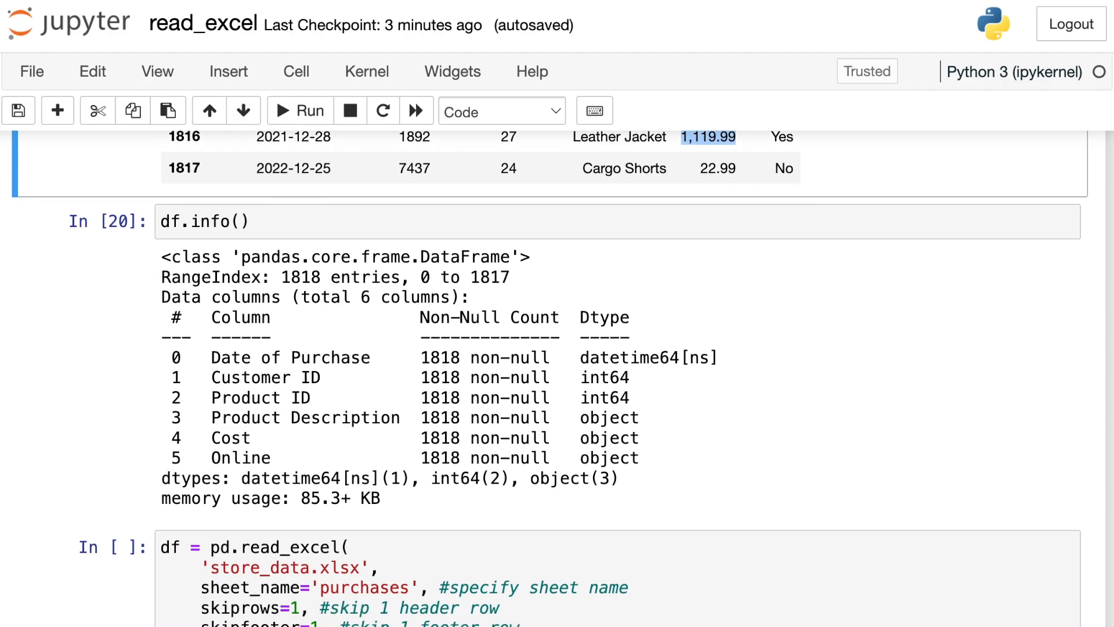
scroll(down, 3)
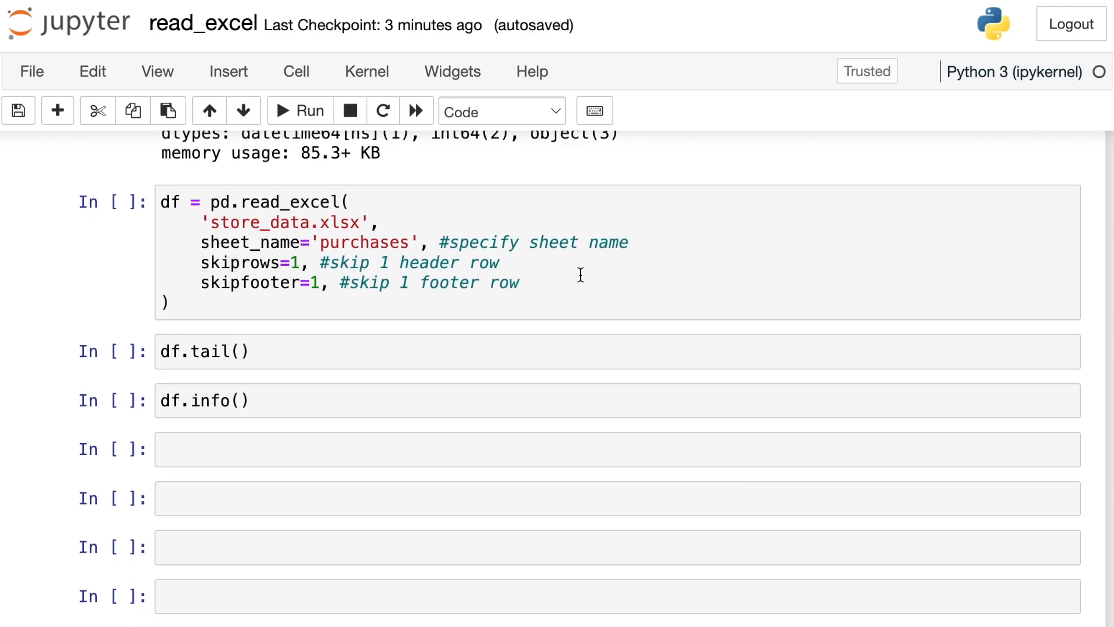
Add thousands=',' after the skipfooter argument in read_excel
click(518, 282)
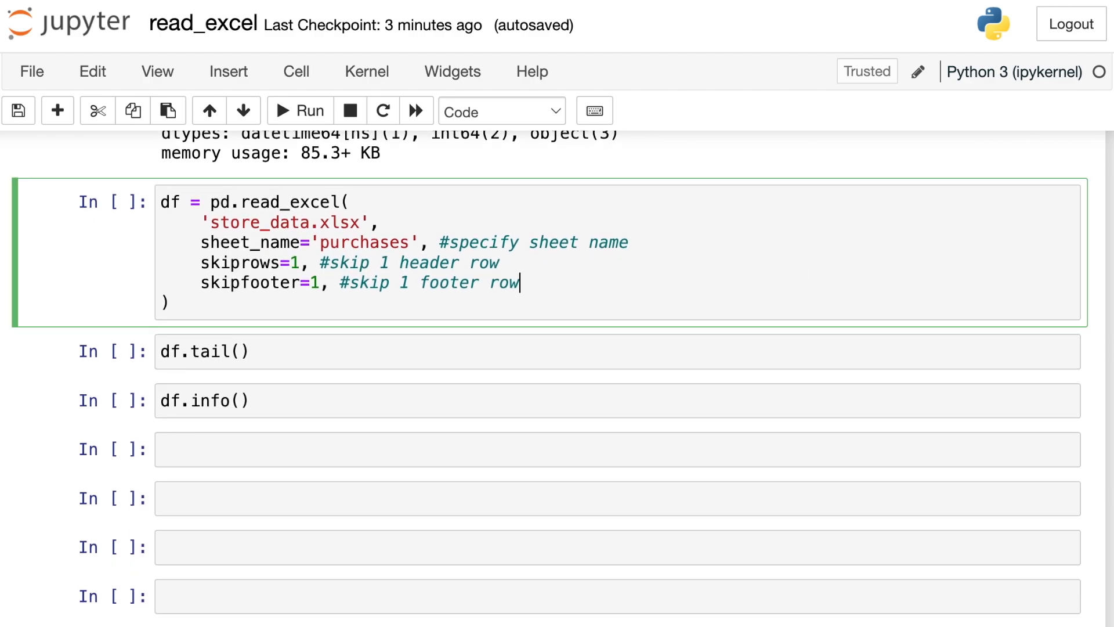
text(thousands)
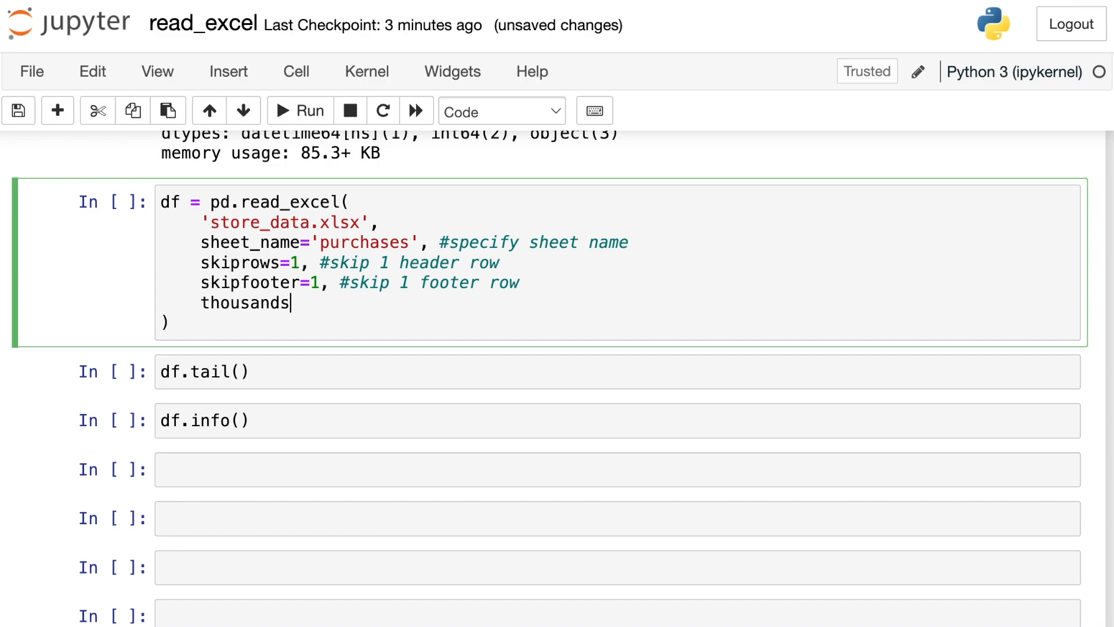
text(=',')
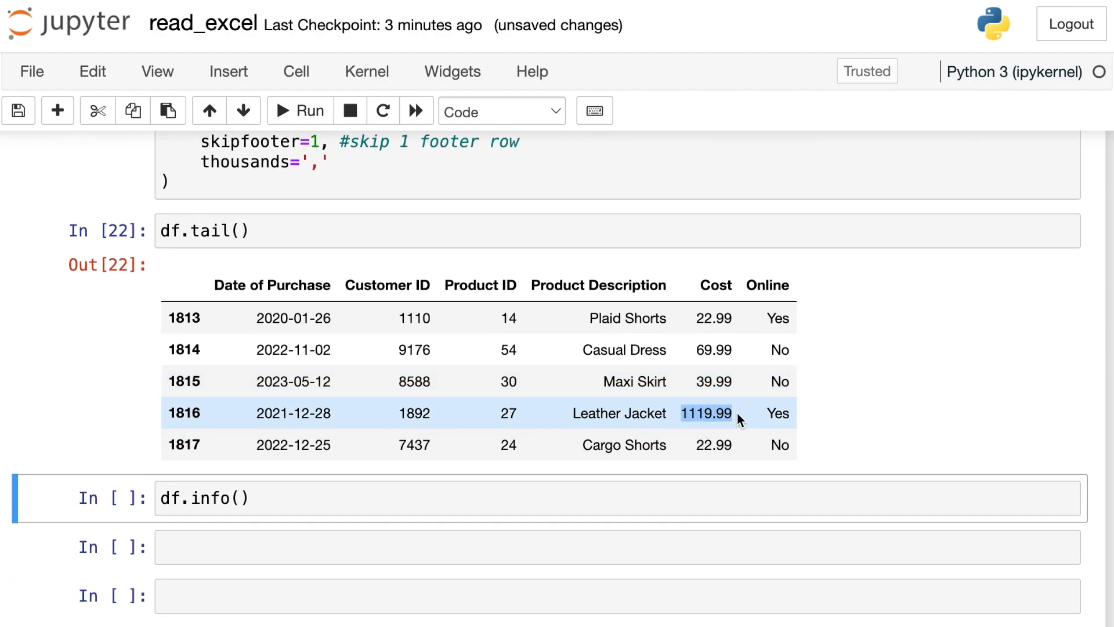
Scroll to the true_values/false_values section and edit its thousands=',' line
scroll(down, 3)
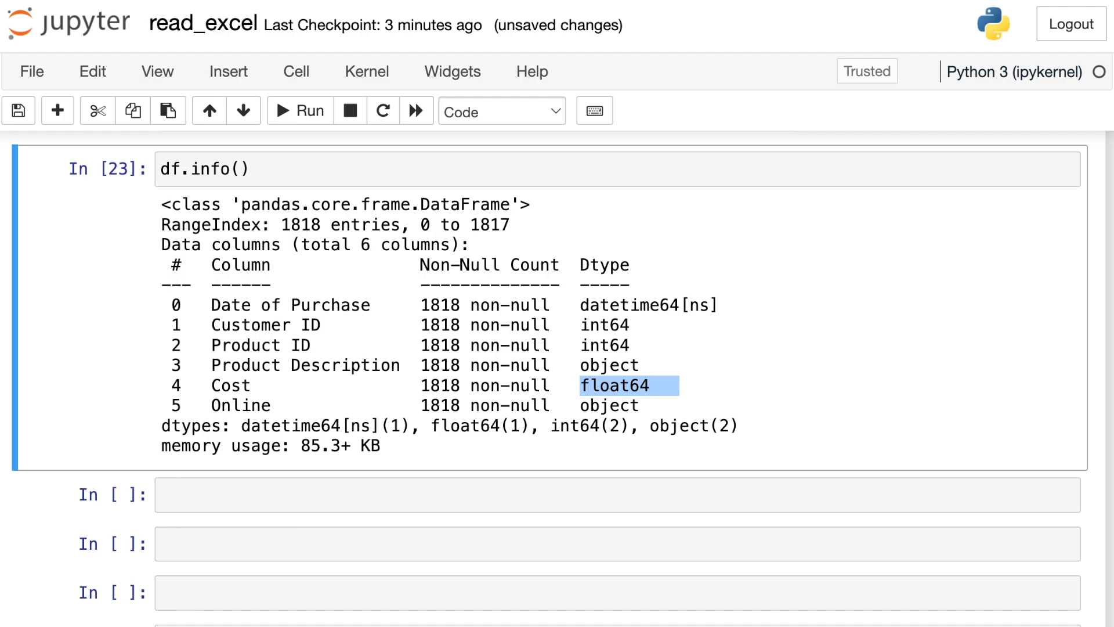
scroll(down, 3)
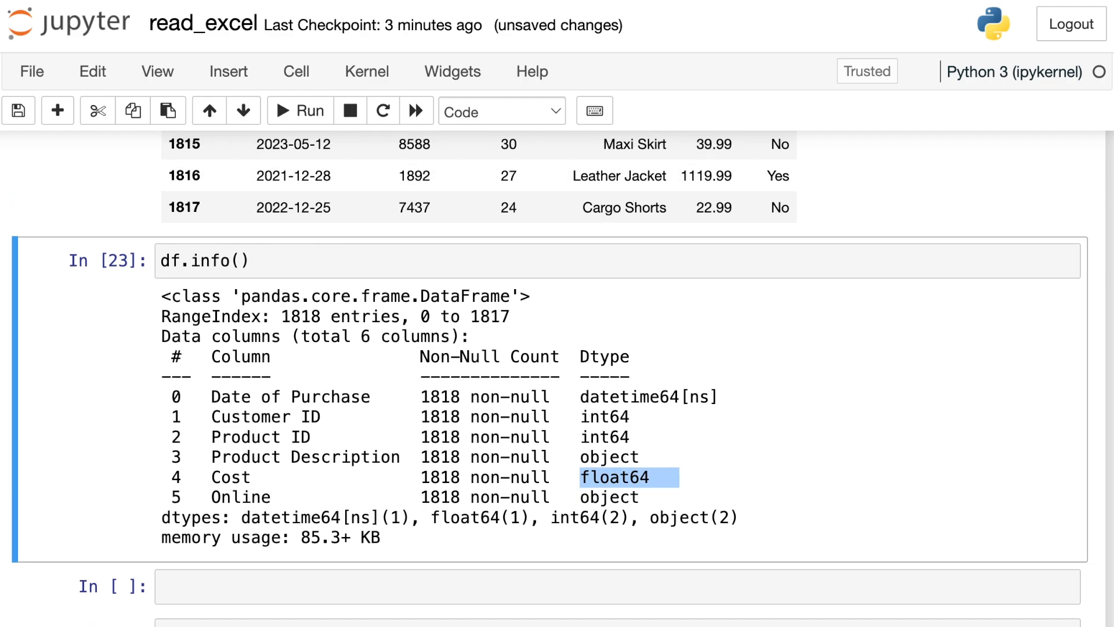
scroll(up, 3)
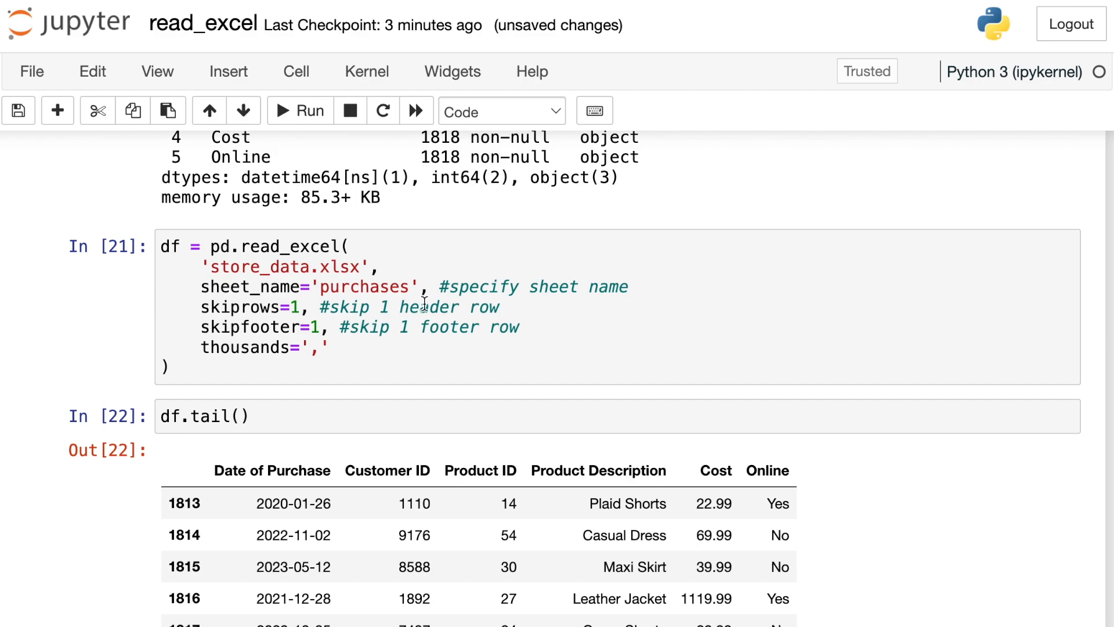
double_click(245, 348)
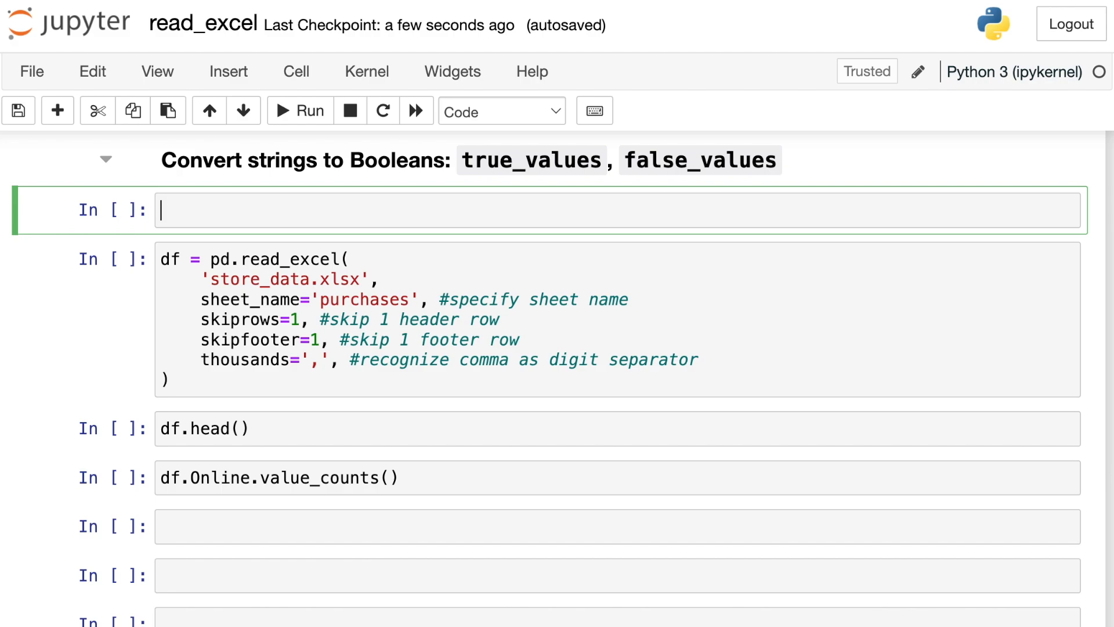
Enter df.Online.value_counts() in the empty cell to count Online values
text(df)
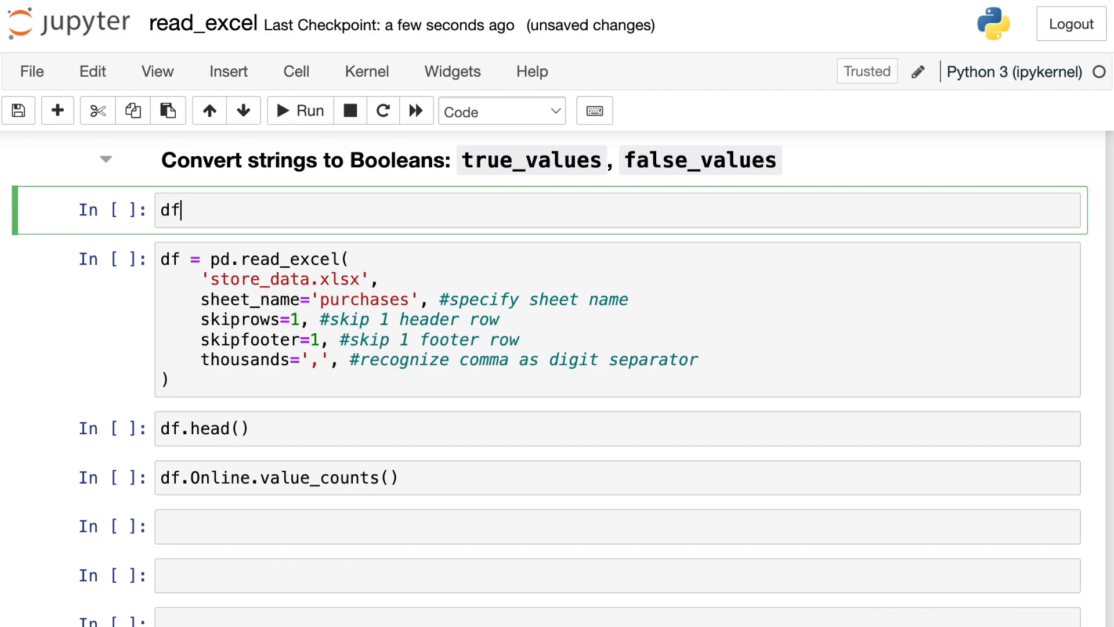
text(.Online.)
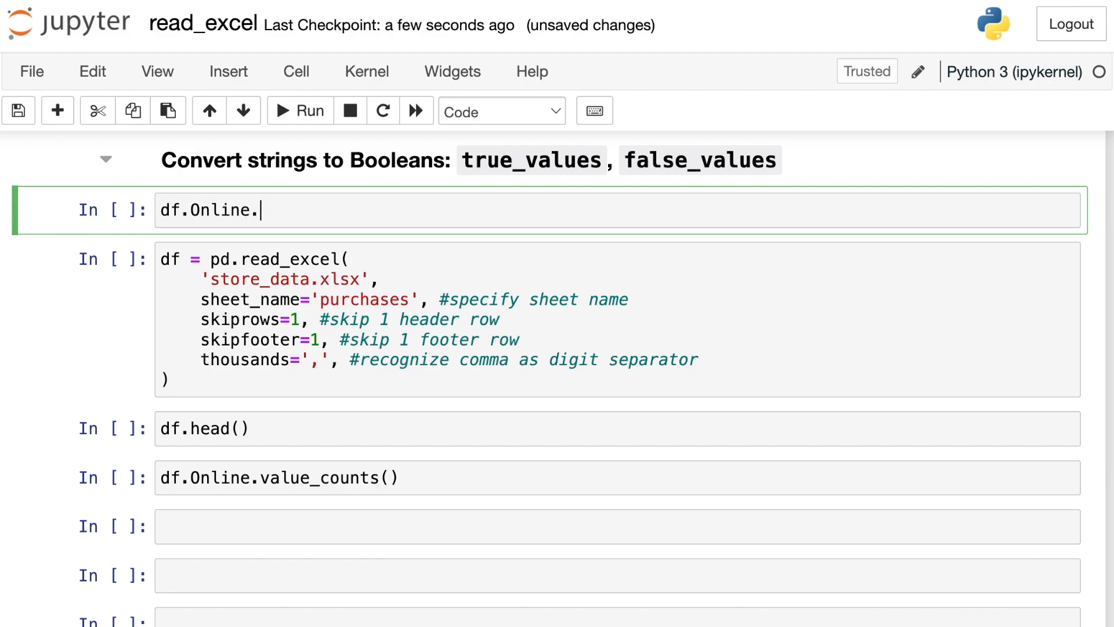
text(value_cou)
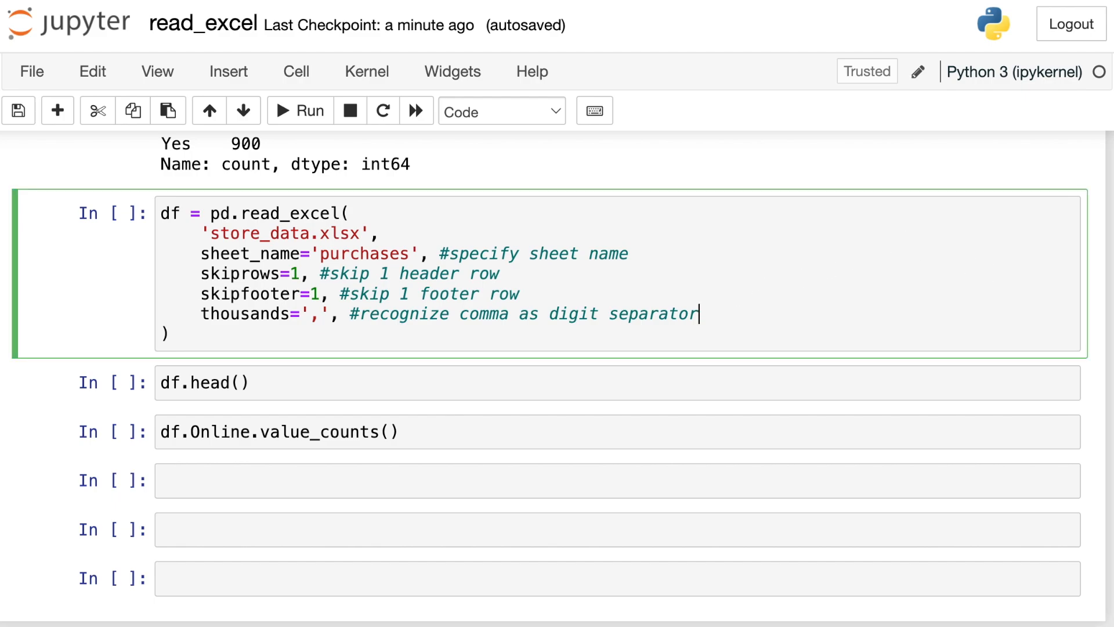
Add true_values=['Yes'] and false_values=['No'] to read_excel and run the cell
key(enter)
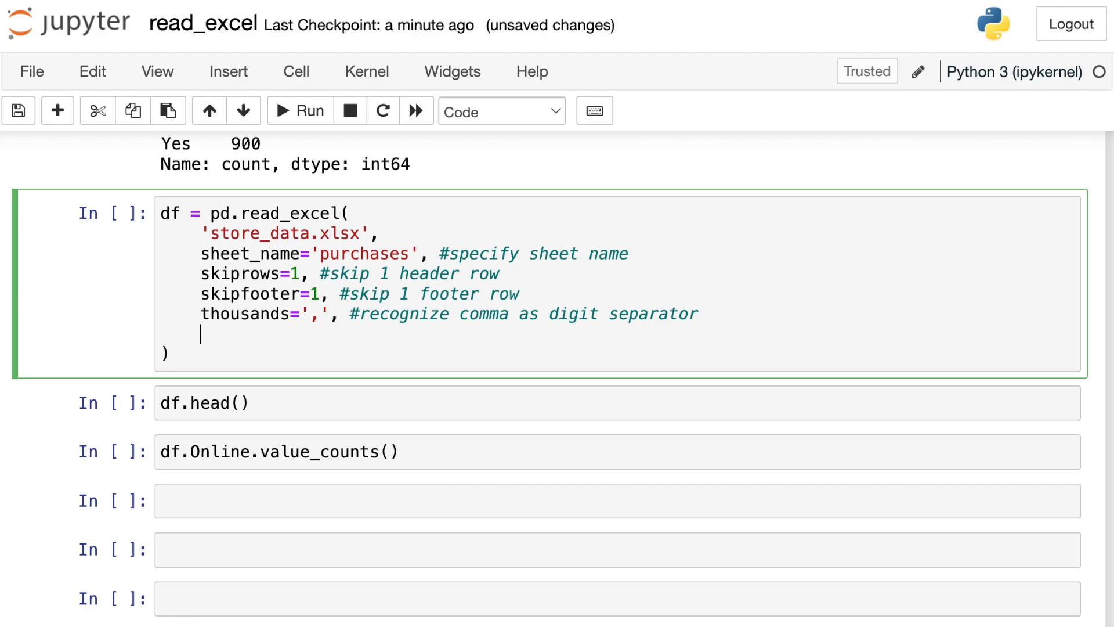
text(true_values)
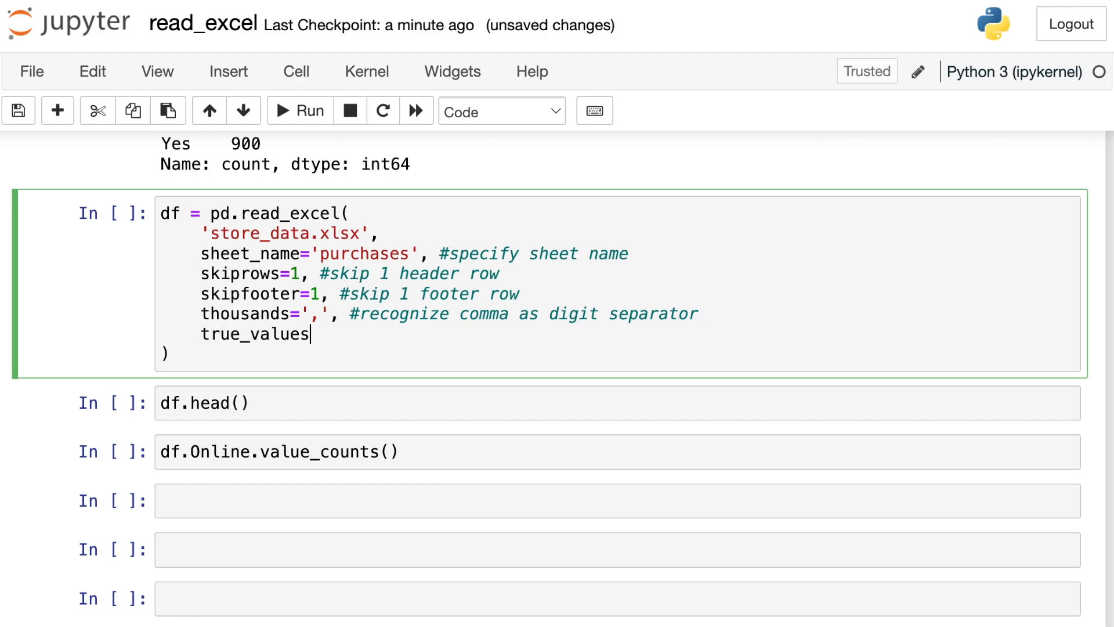
text(=['Ye'])
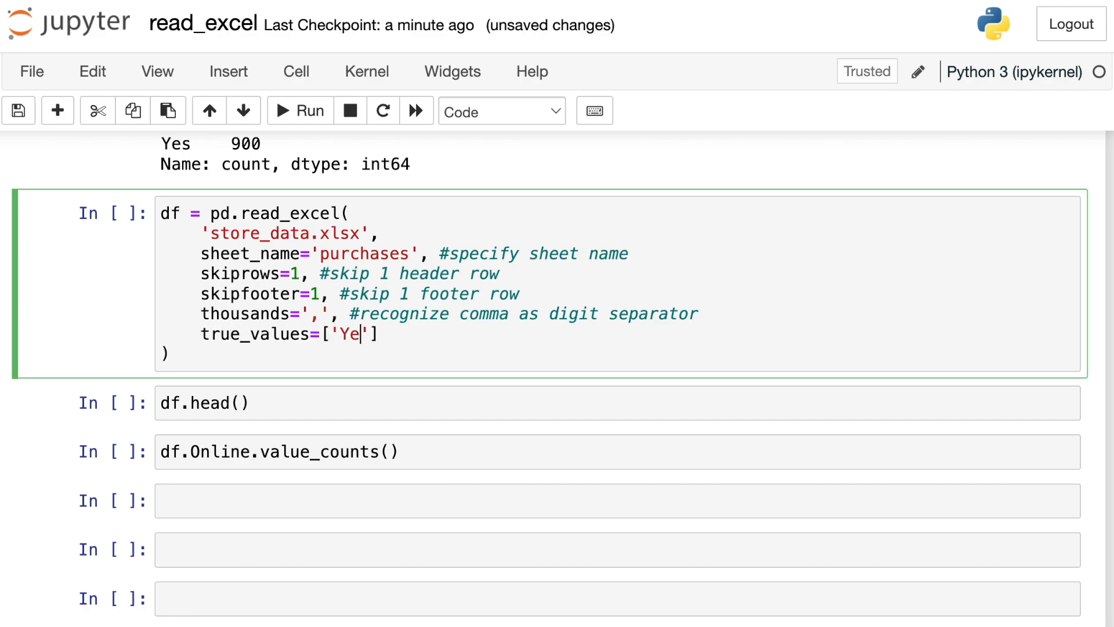
text(s],)
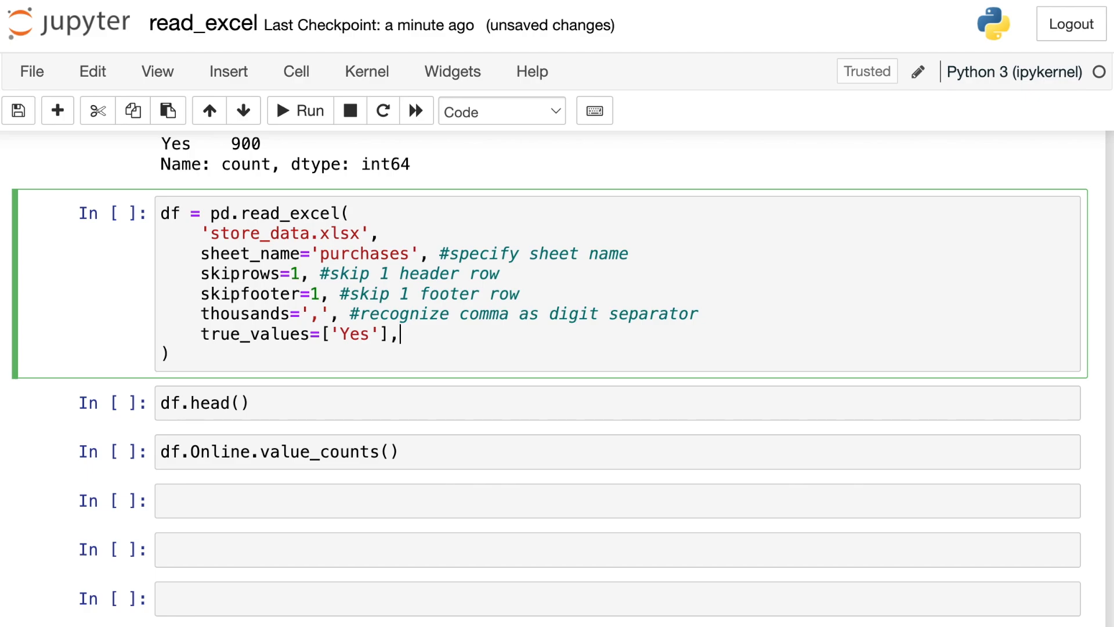
text(false_values=[])
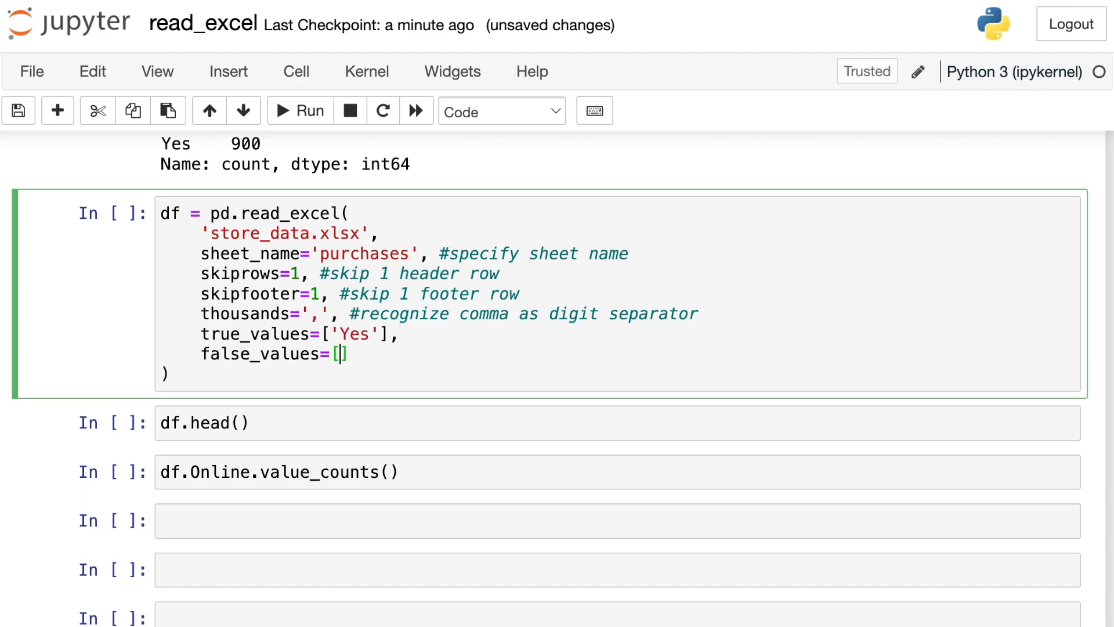
text('No')
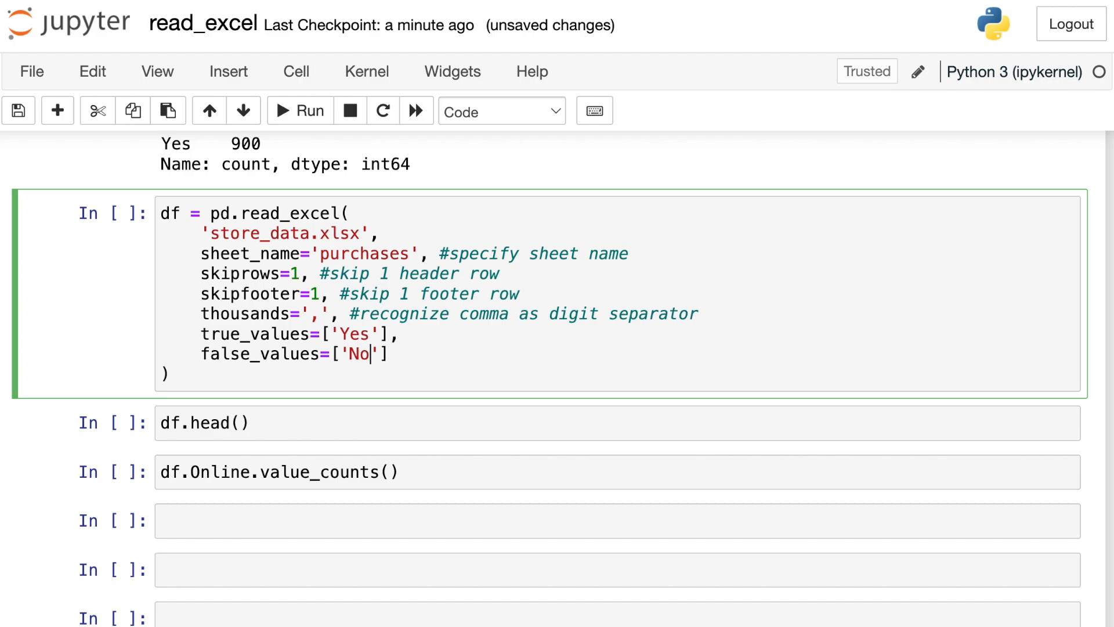
click(300, 111)
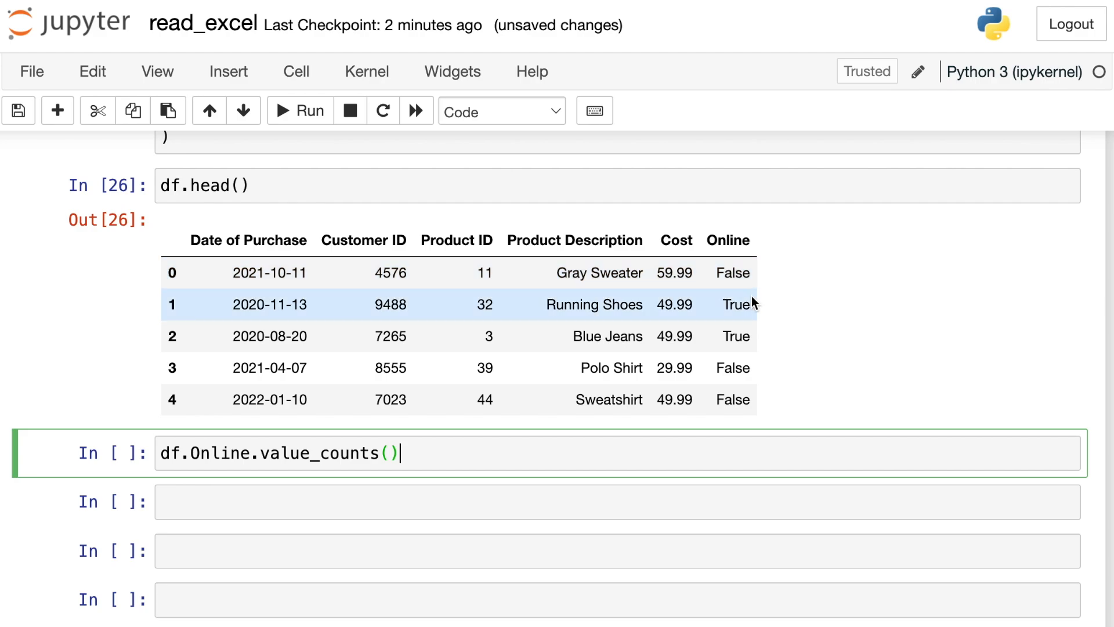
mouse_move(772, 322)
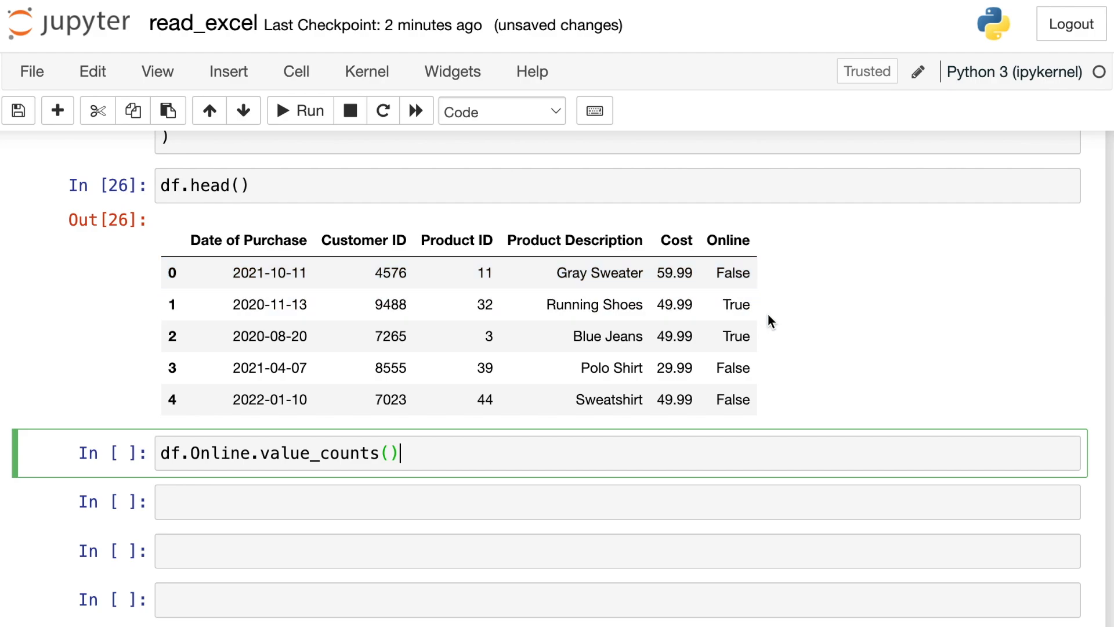
Scroll through df.head() and value counts showing False 918, True 900
scroll(down, 3)
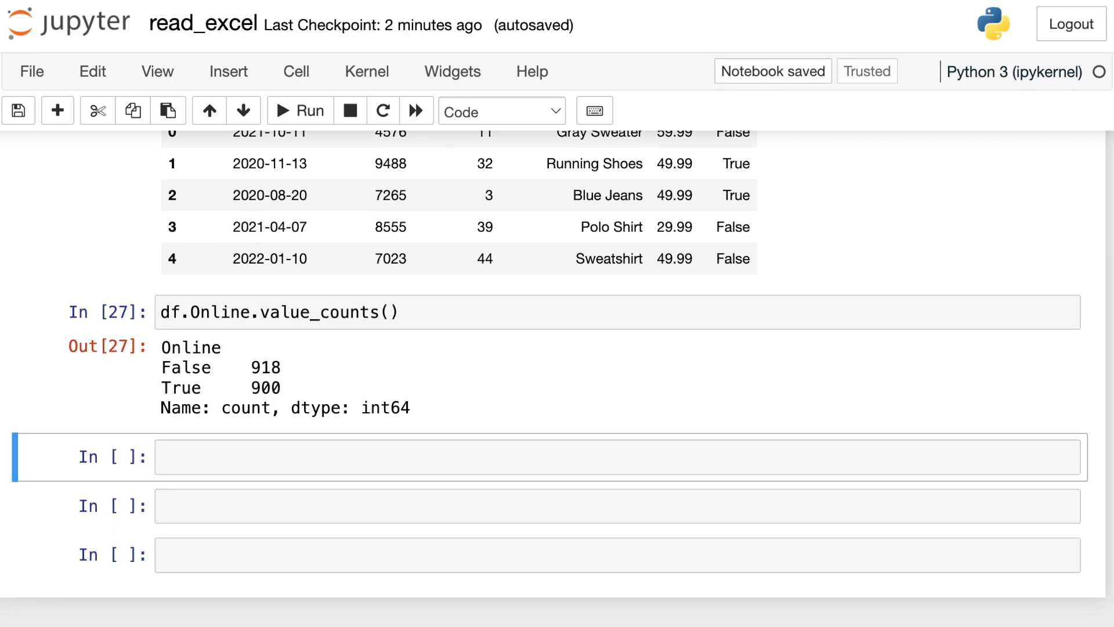
scroll(down, 3)
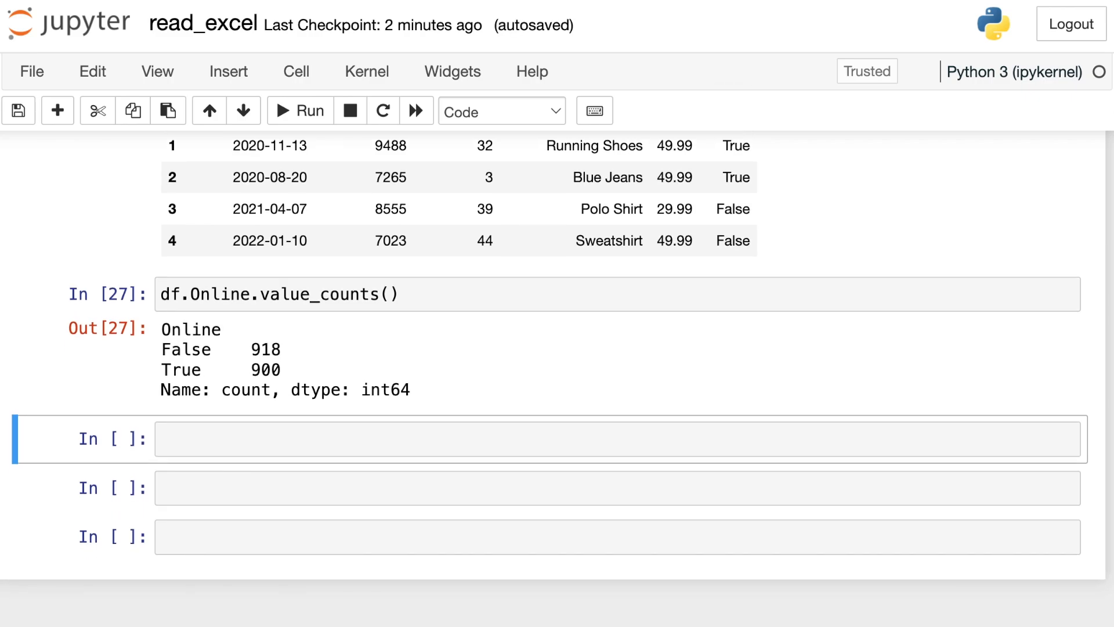
mouse_move(659, 398)
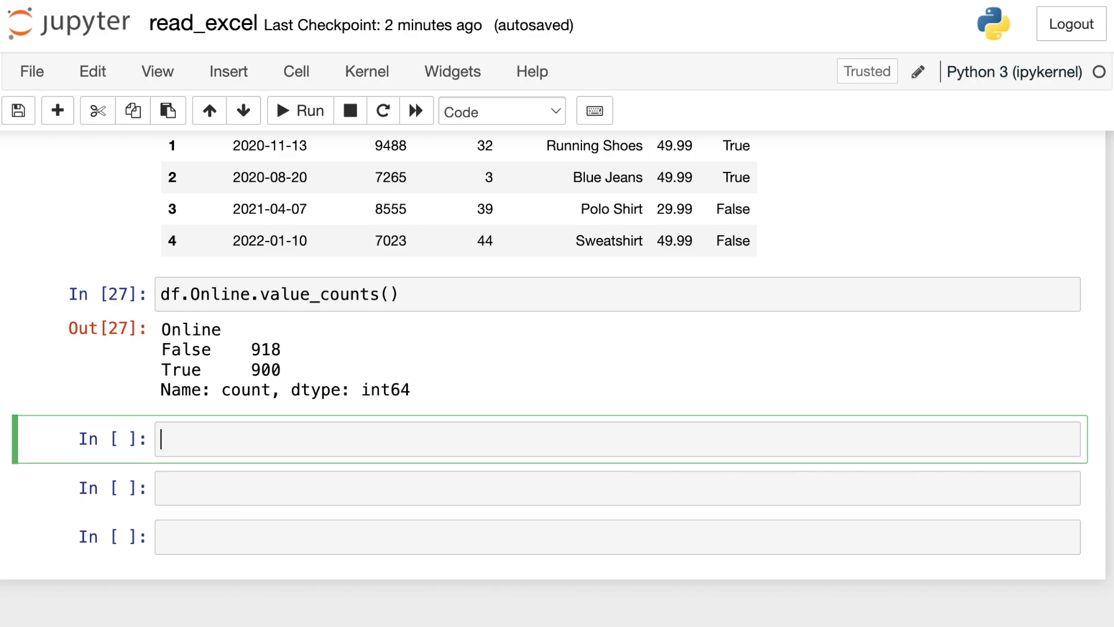
Enter and run df.Online.sum(), returning 900, then return to that cell
text(df.Online)
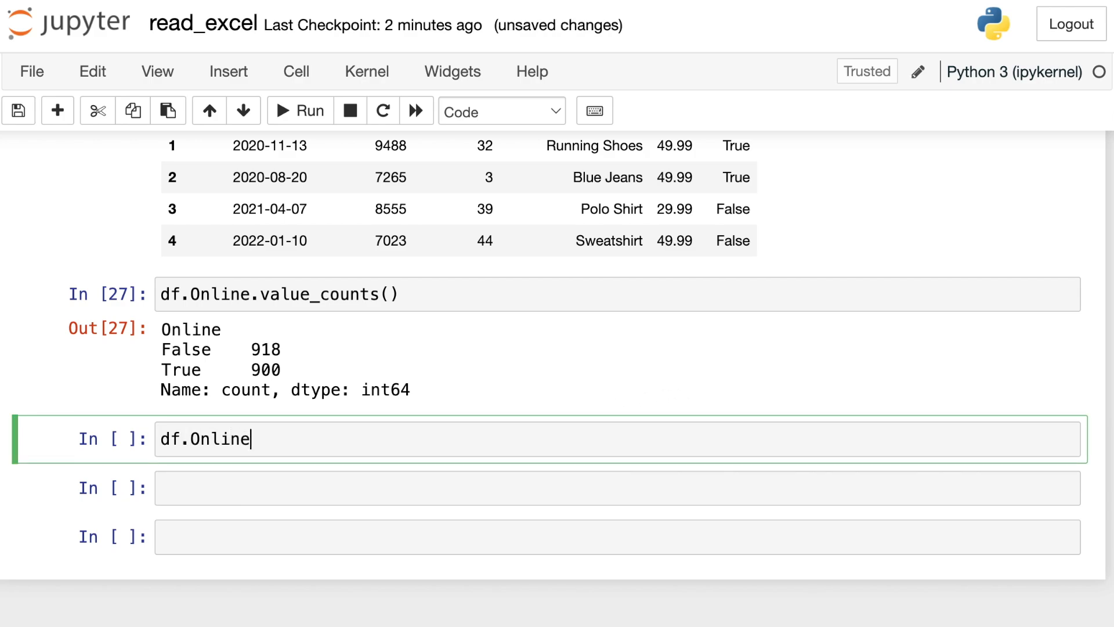
text(.sum())
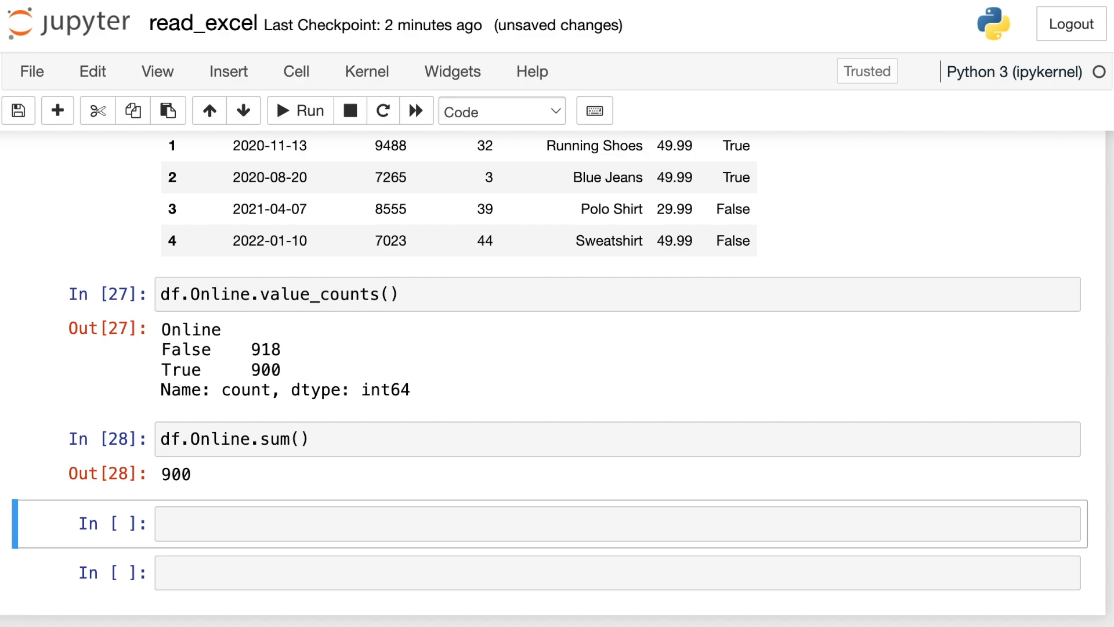
click(106, 359)
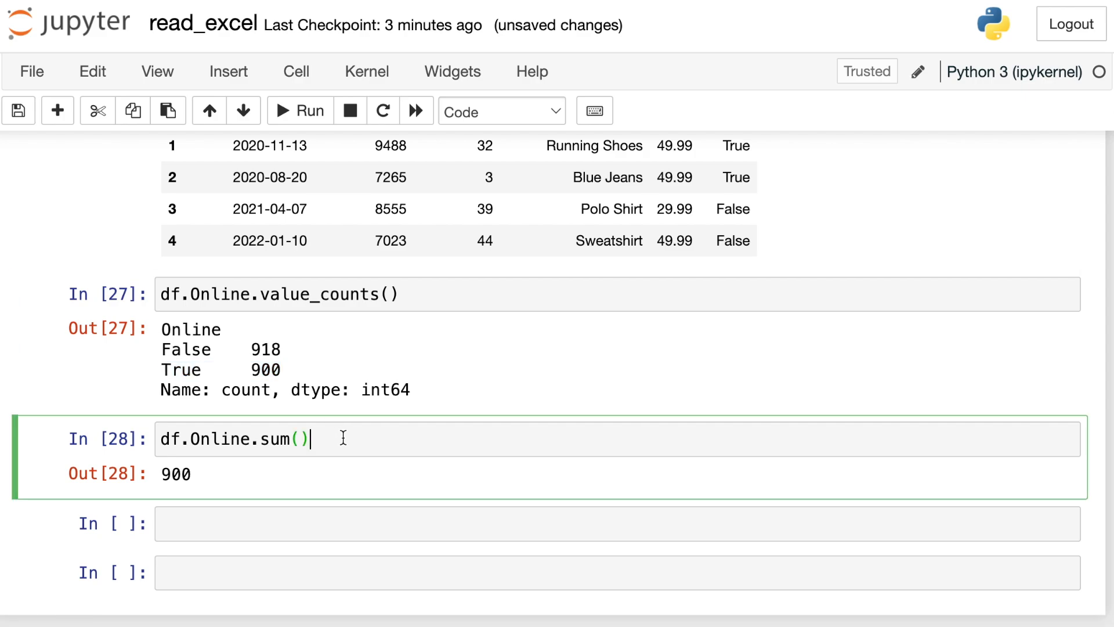
scroll(up, 3)
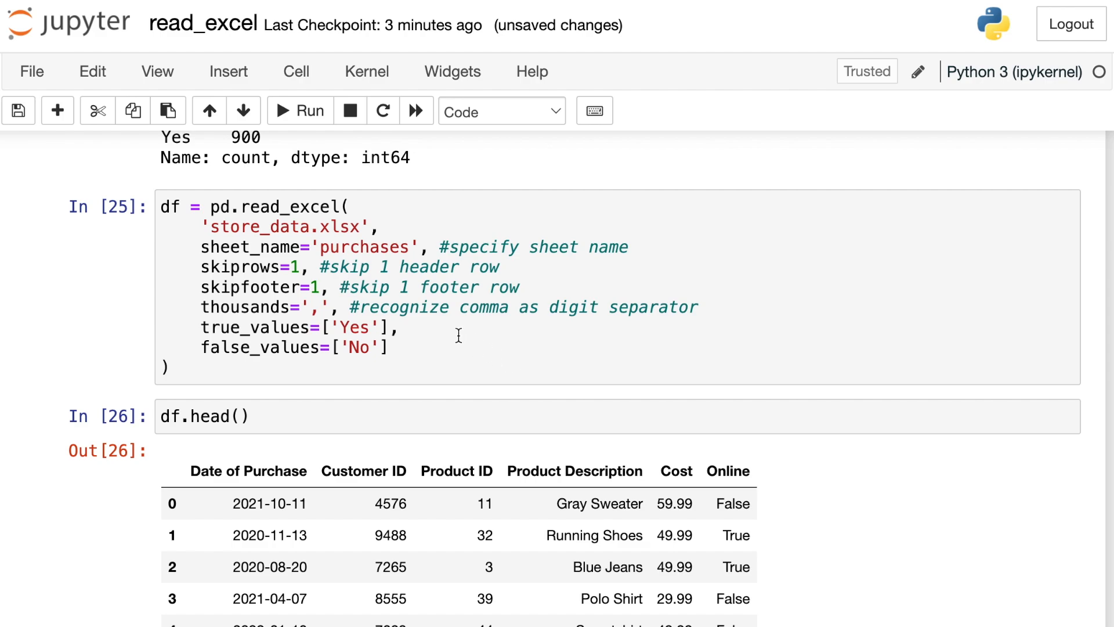
click(401, 327)
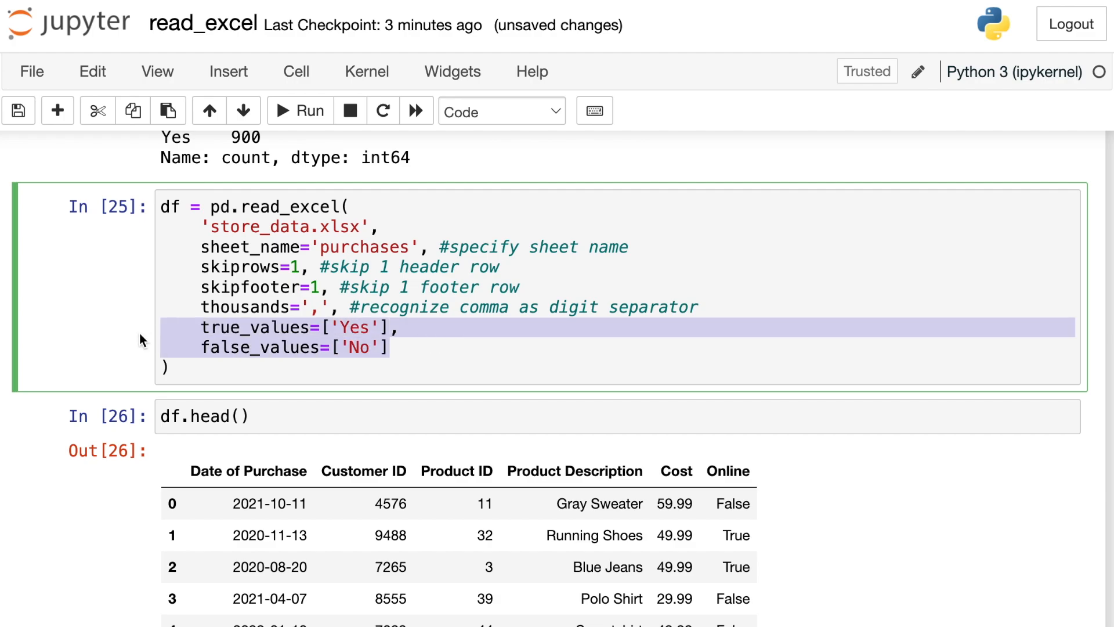
mouse_move(116, 333)
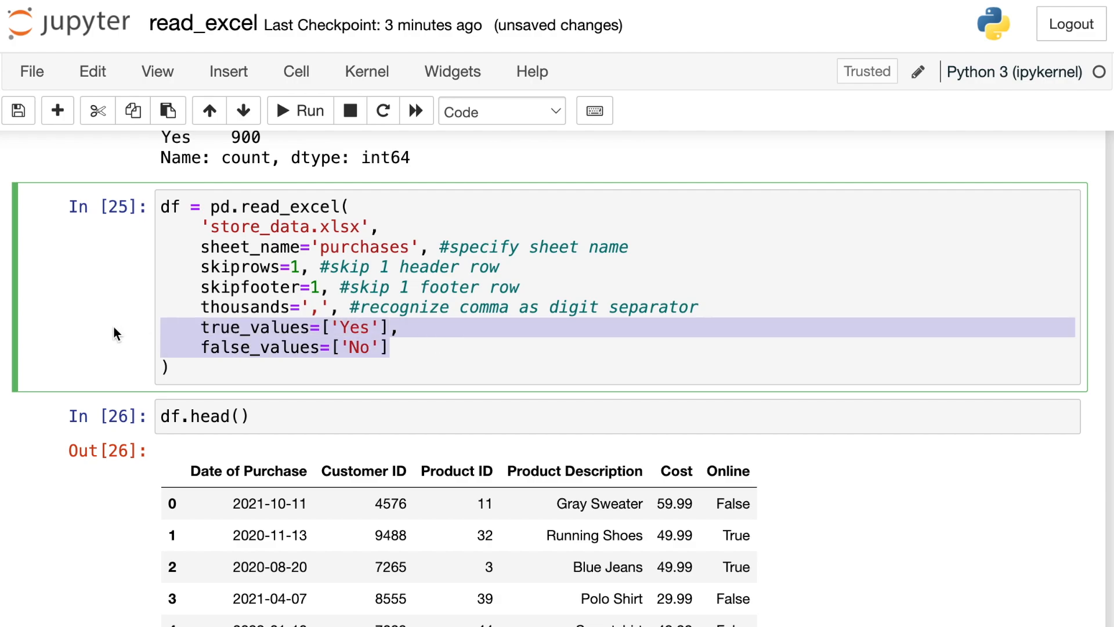